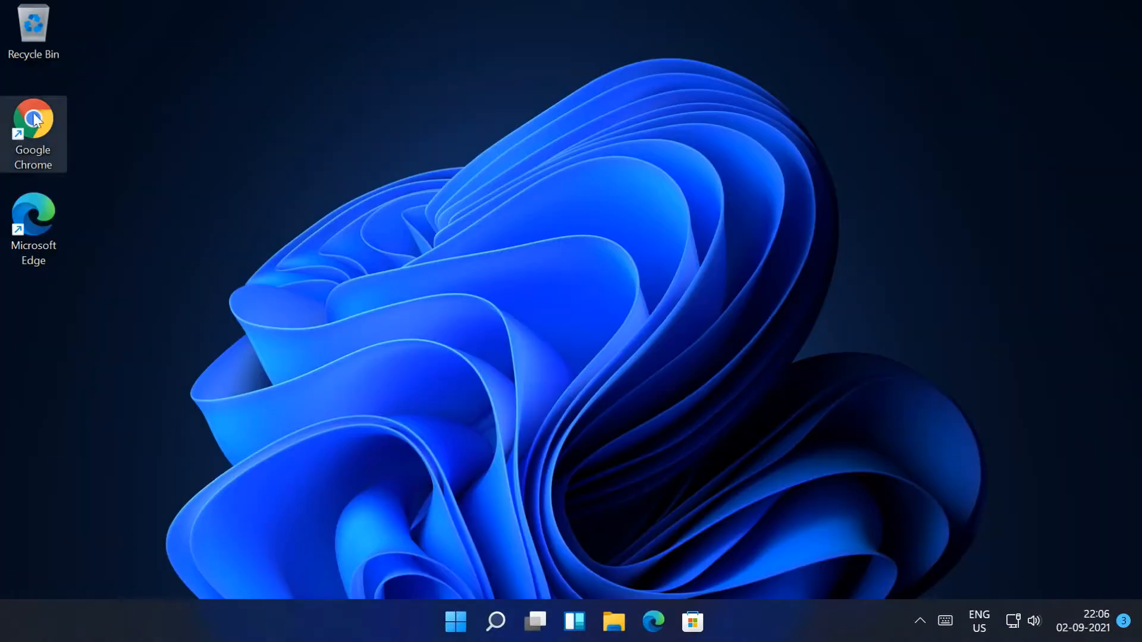
mouse_move(506, 245)
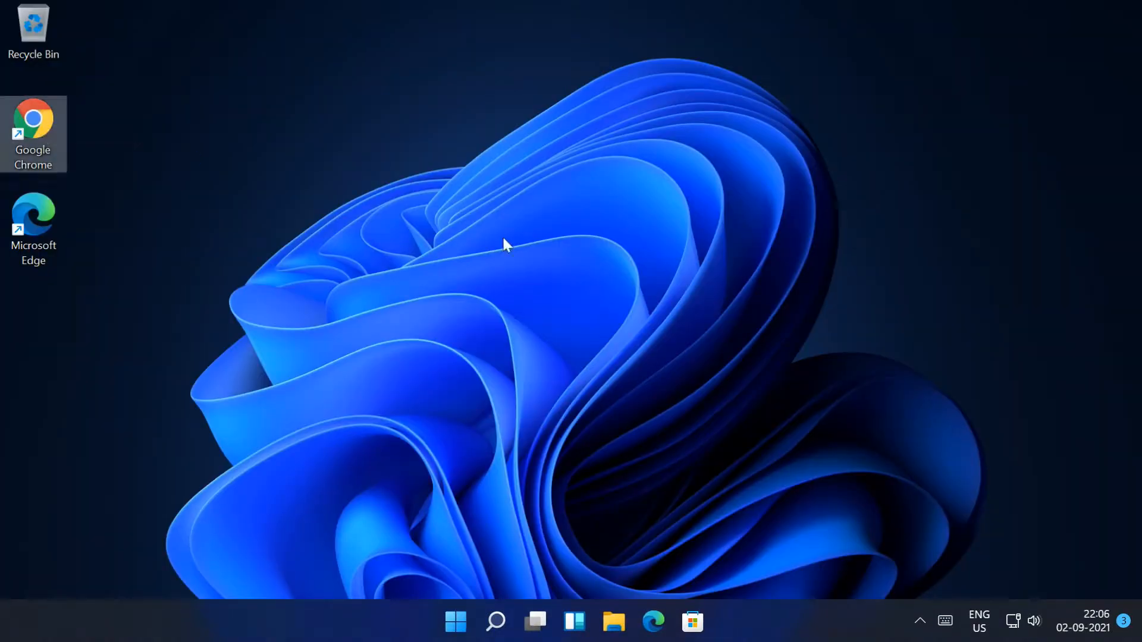
double_click(33, 135)
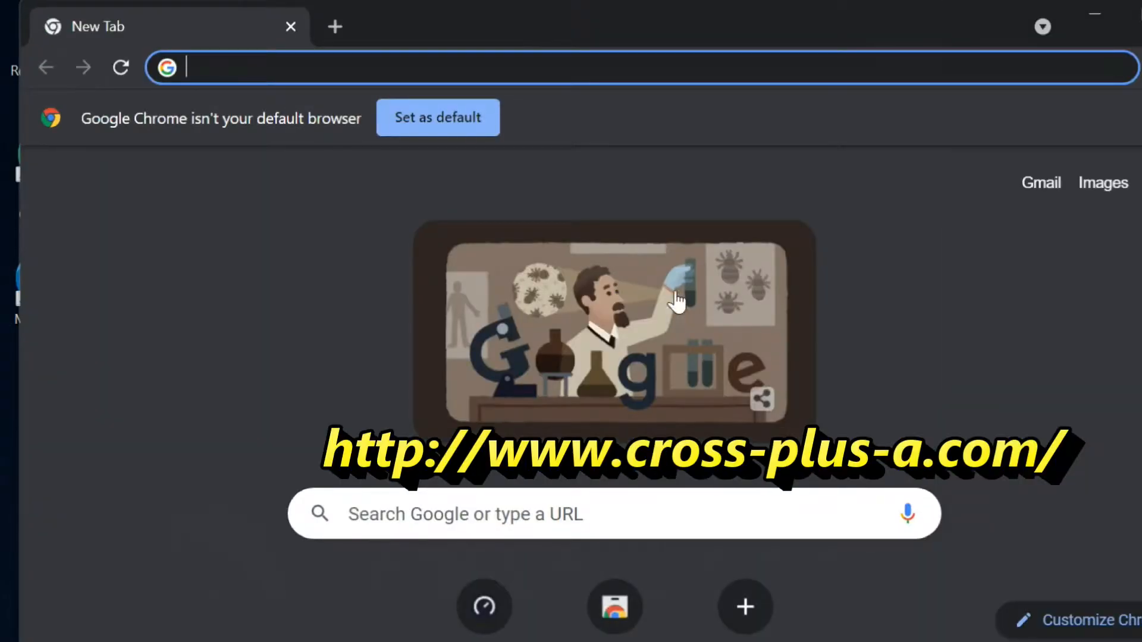
type("www.cross-plus-a.com")
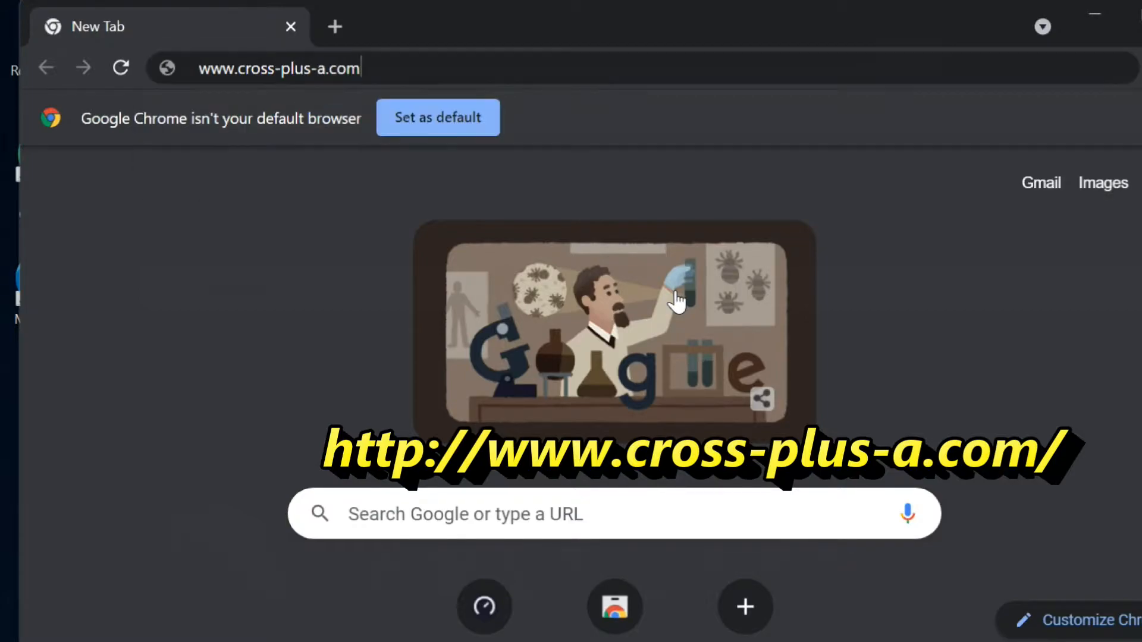
left_click(277, 68)
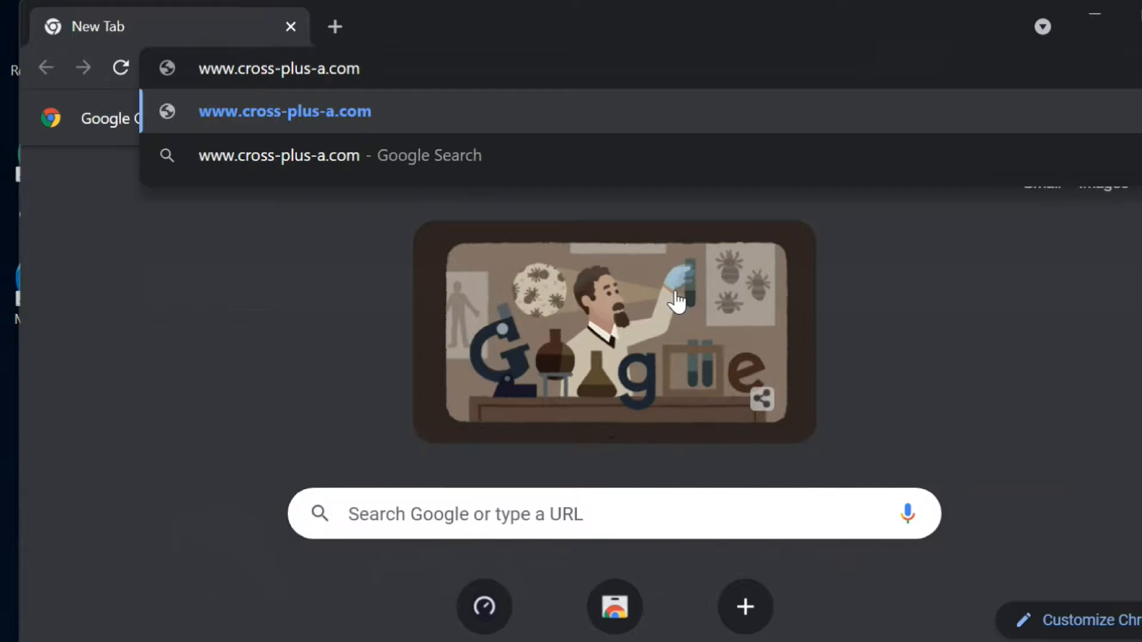
- Load cross-plus-a.com and download balabolka.zip from the Balabolka section
left_click(284, 111)
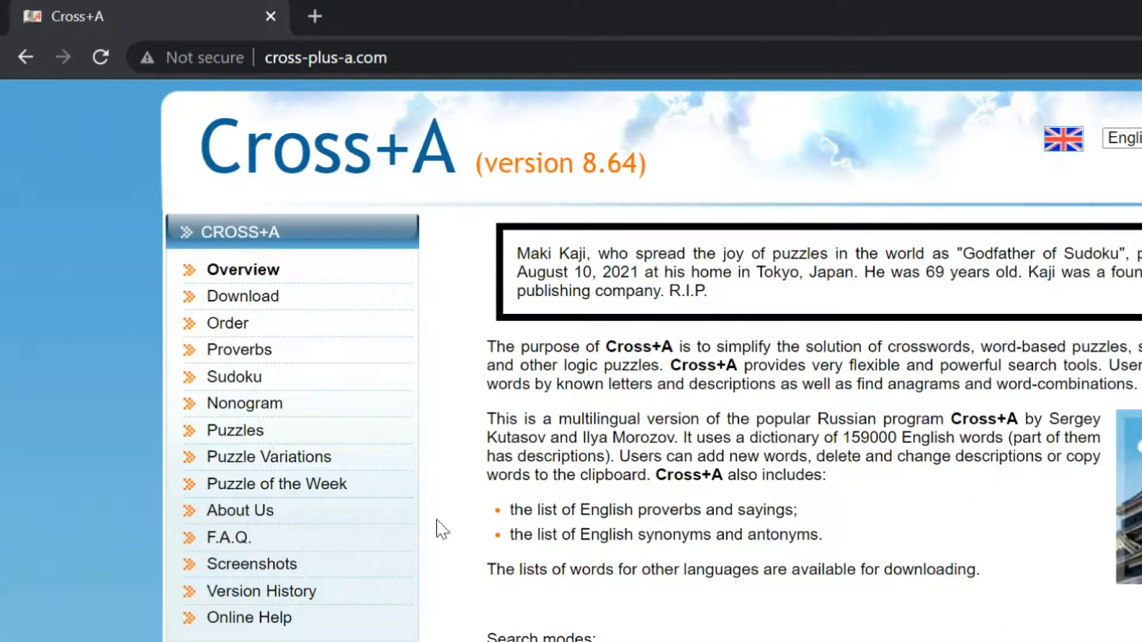
scroll("down", 3)
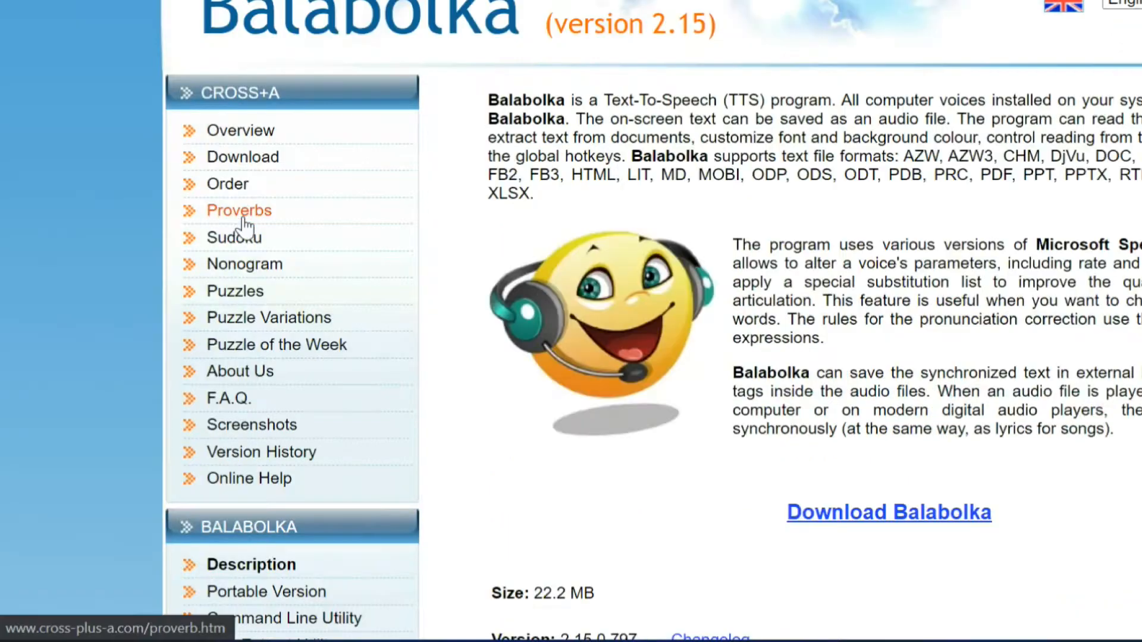
scroll("down", 3)
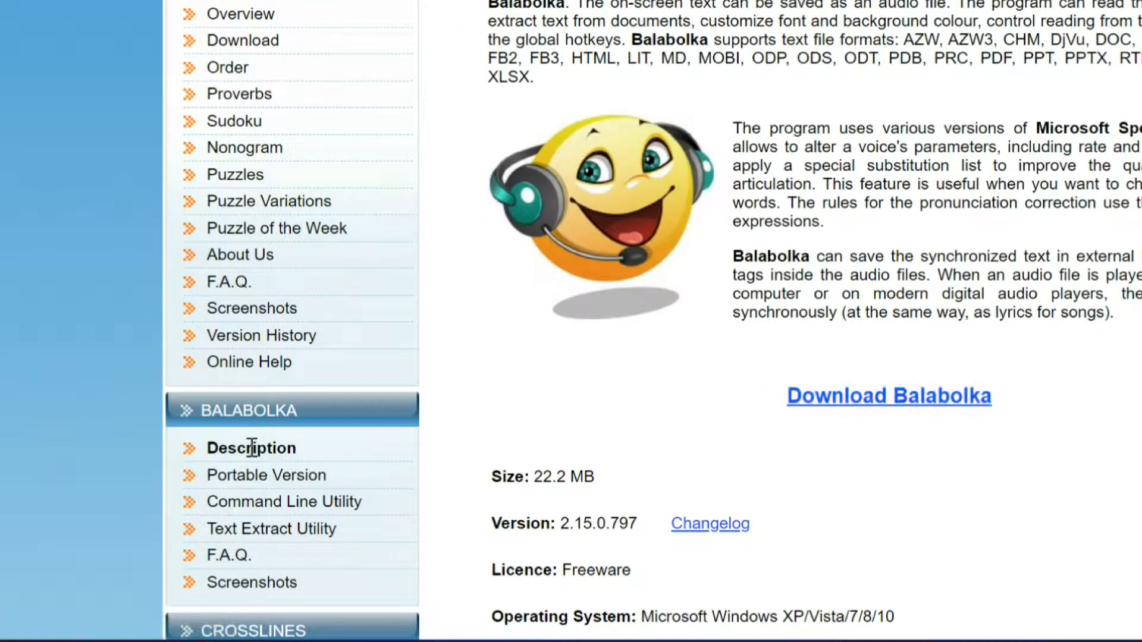
scroll("down", 3)
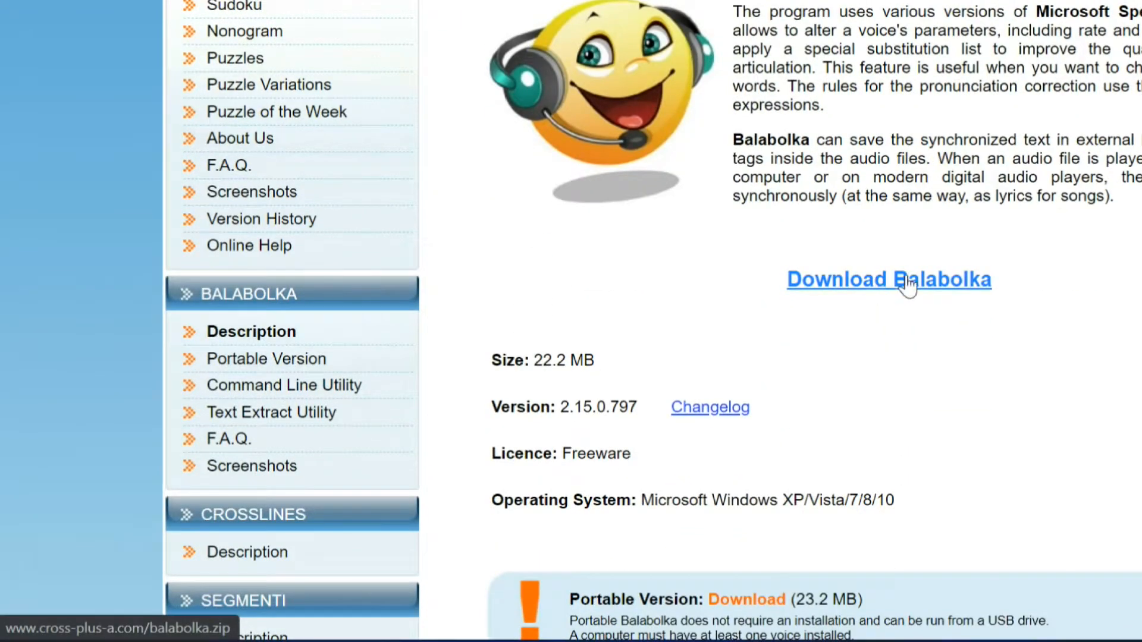
left_click(888, 278)
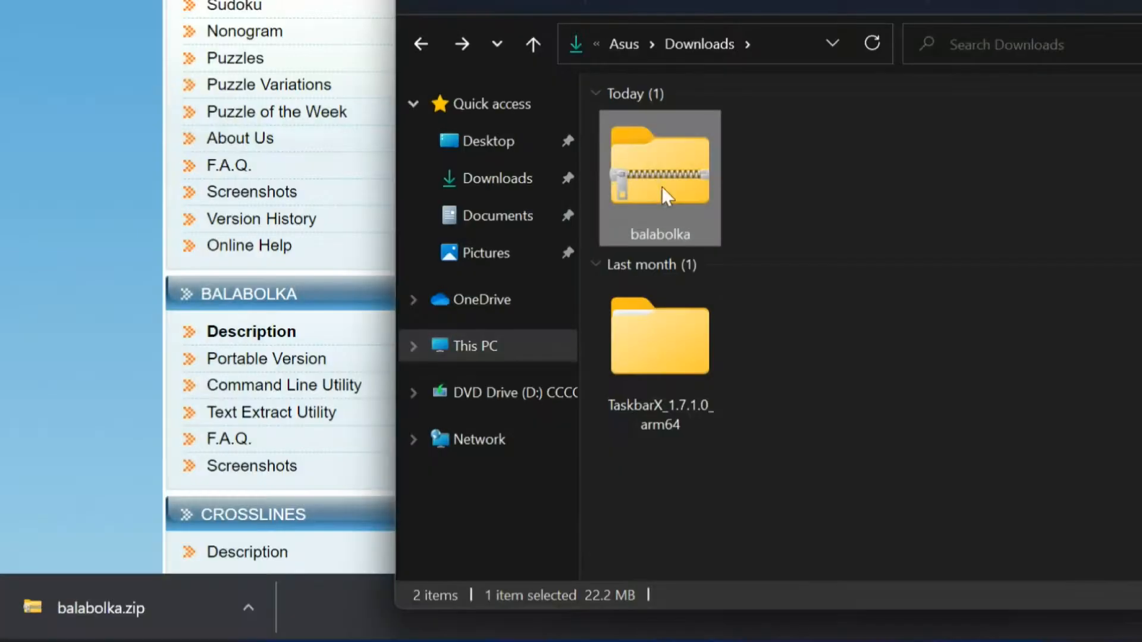
- Extract balabolka.zip into the Downloads balabolka folder and select the setup file
right_click(658, 177)
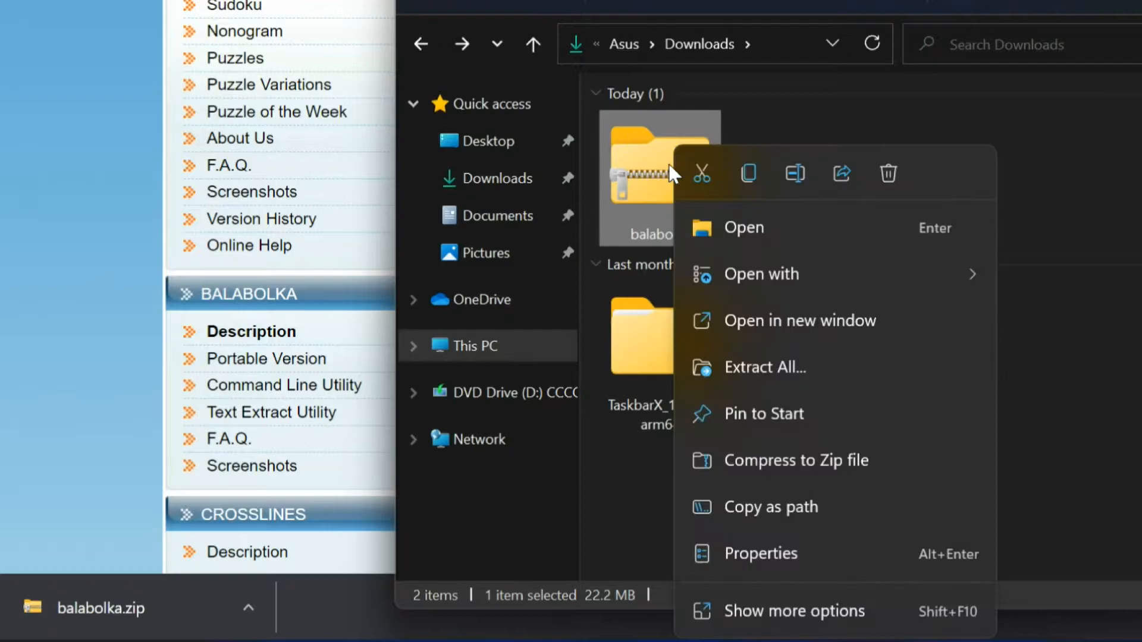
mouse_move(765, 368)
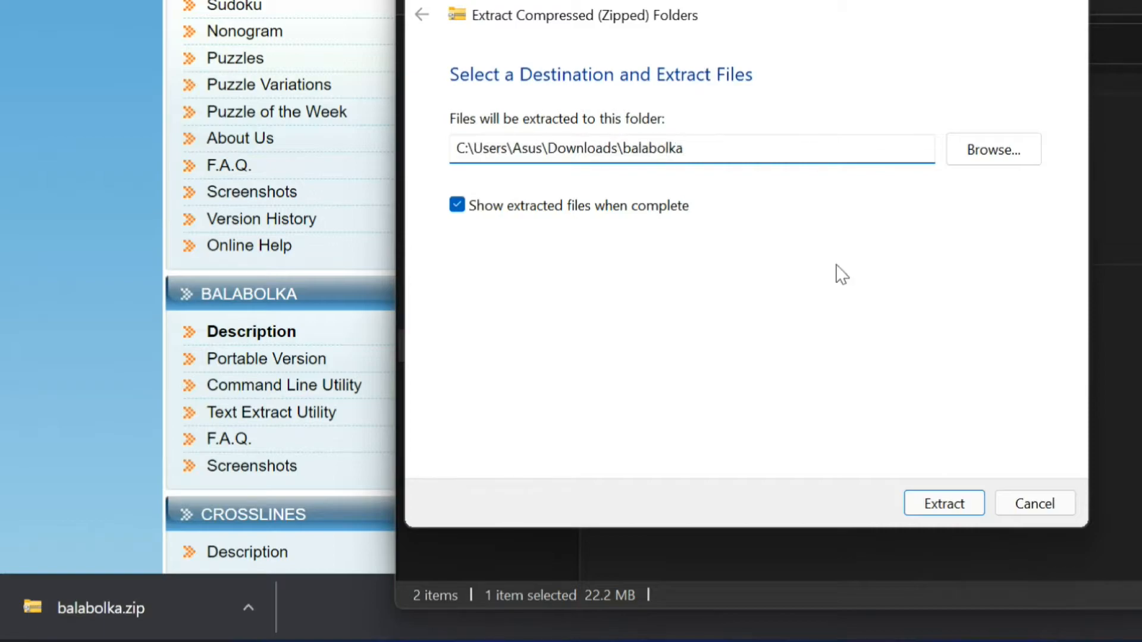
left_click(942, 503)
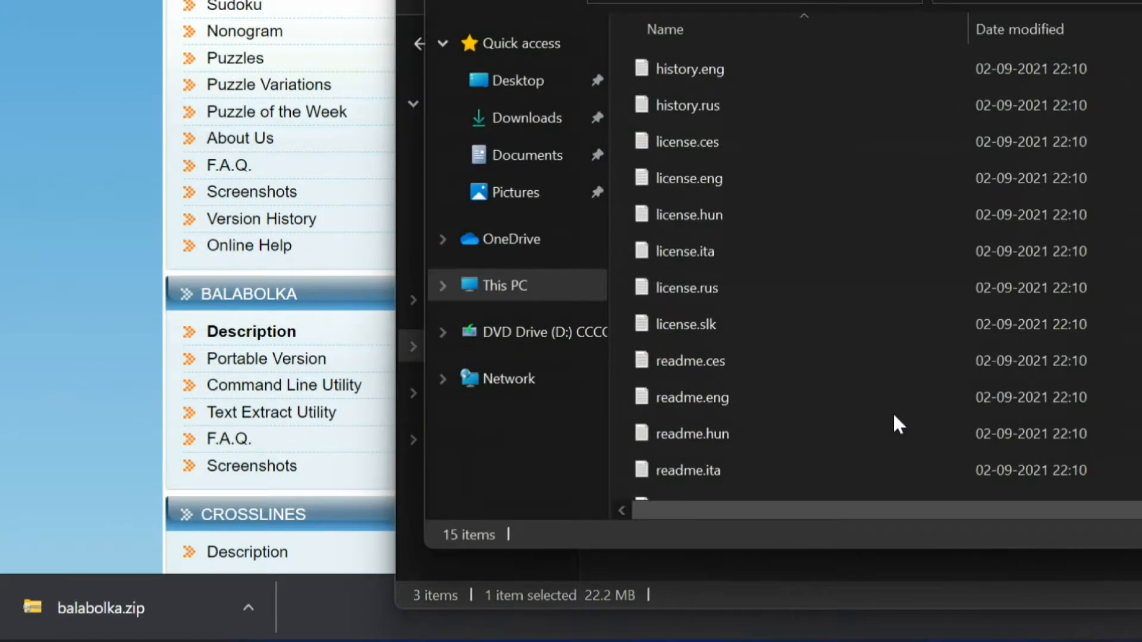
scroll("down", 3)
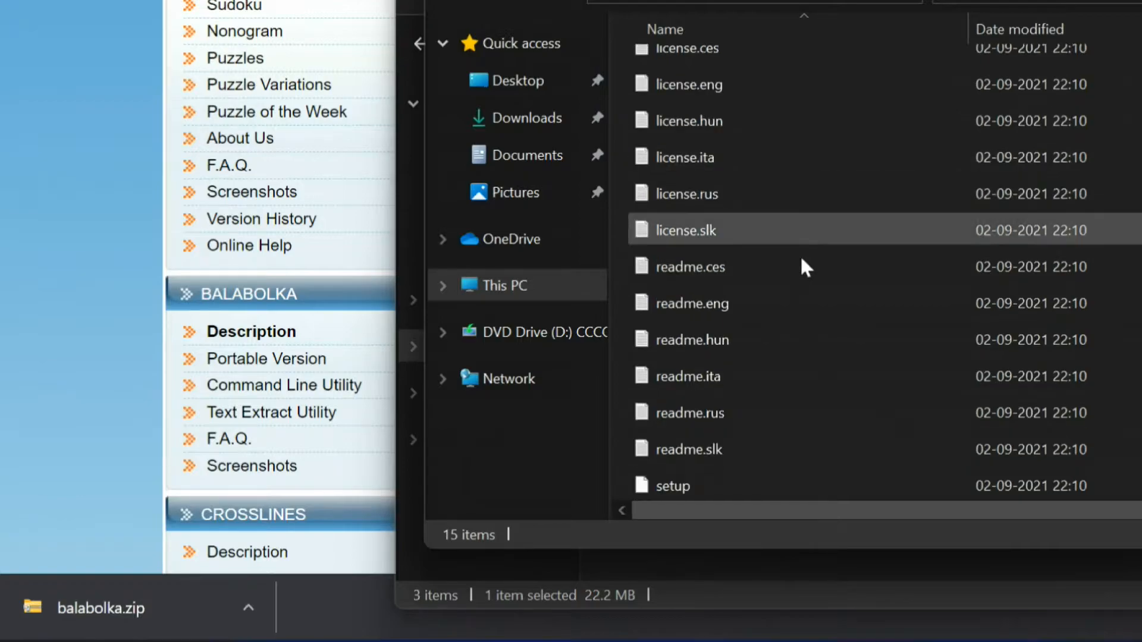
left_click(673, 485)
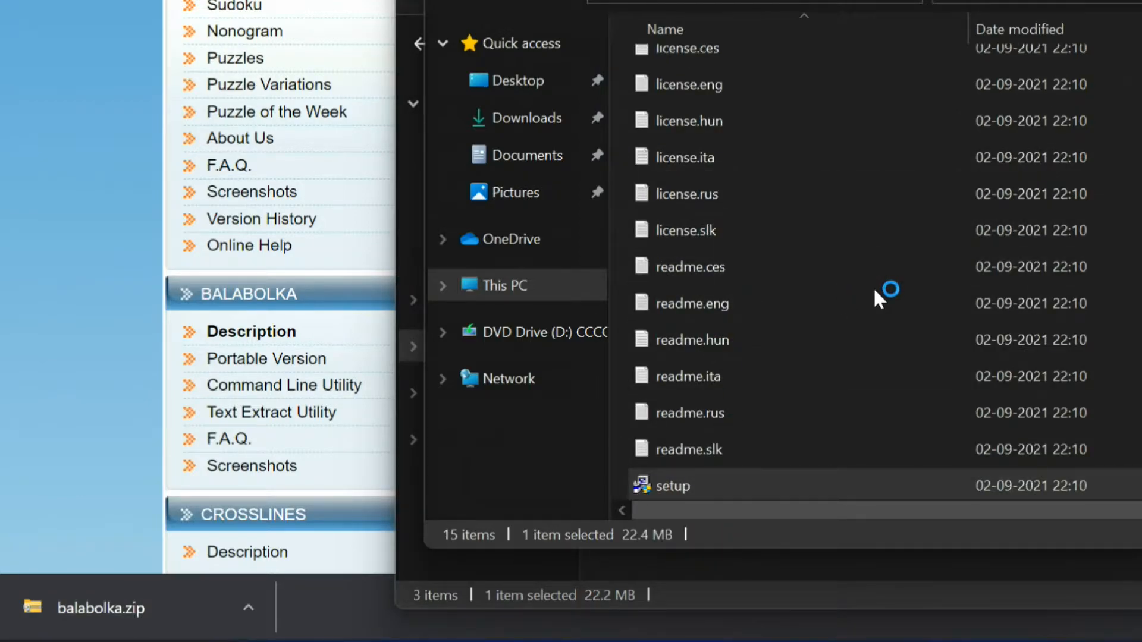
- Run setup.exe past SmartScreen's Run anyway and the unknown-publisher UAC prompt
double_click(677, 486)
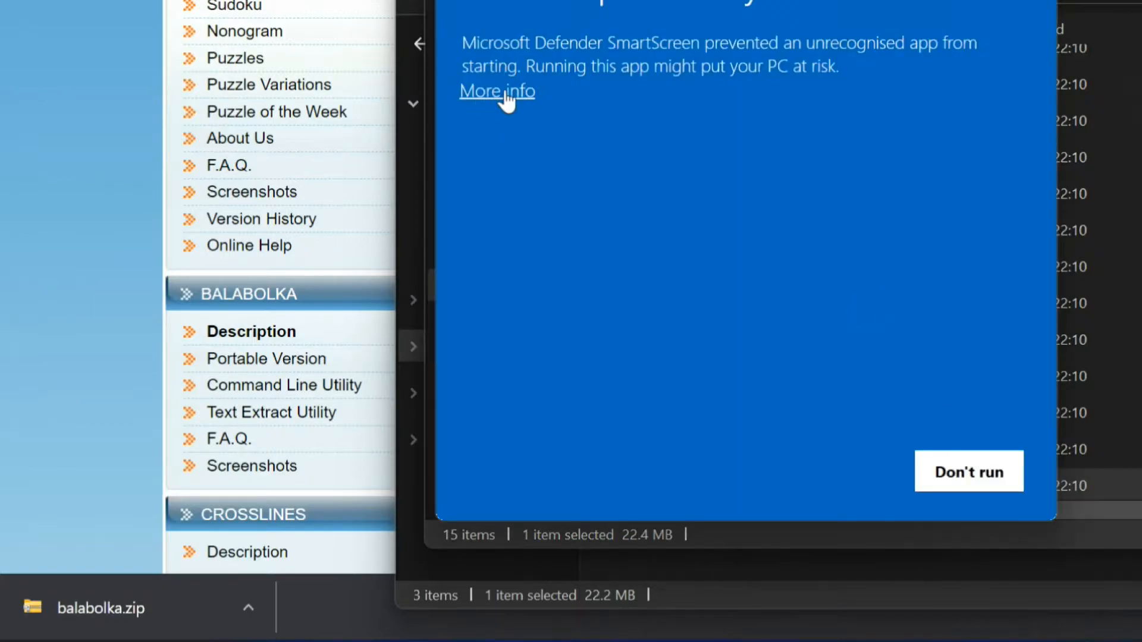
left_click(497, 91)
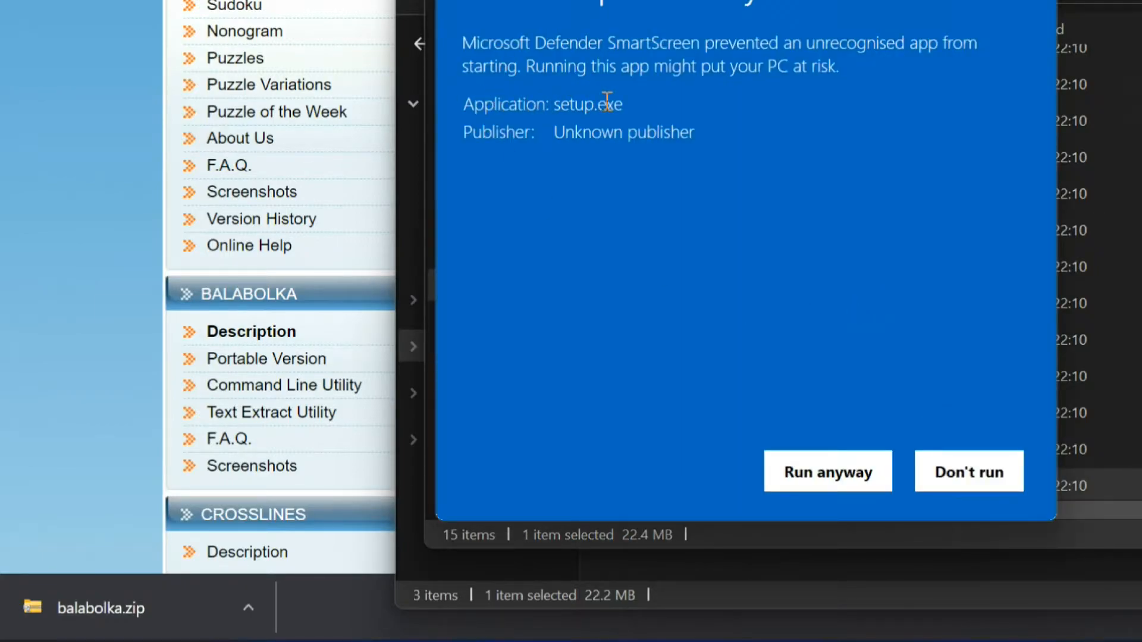
mouse_move(797, 341)
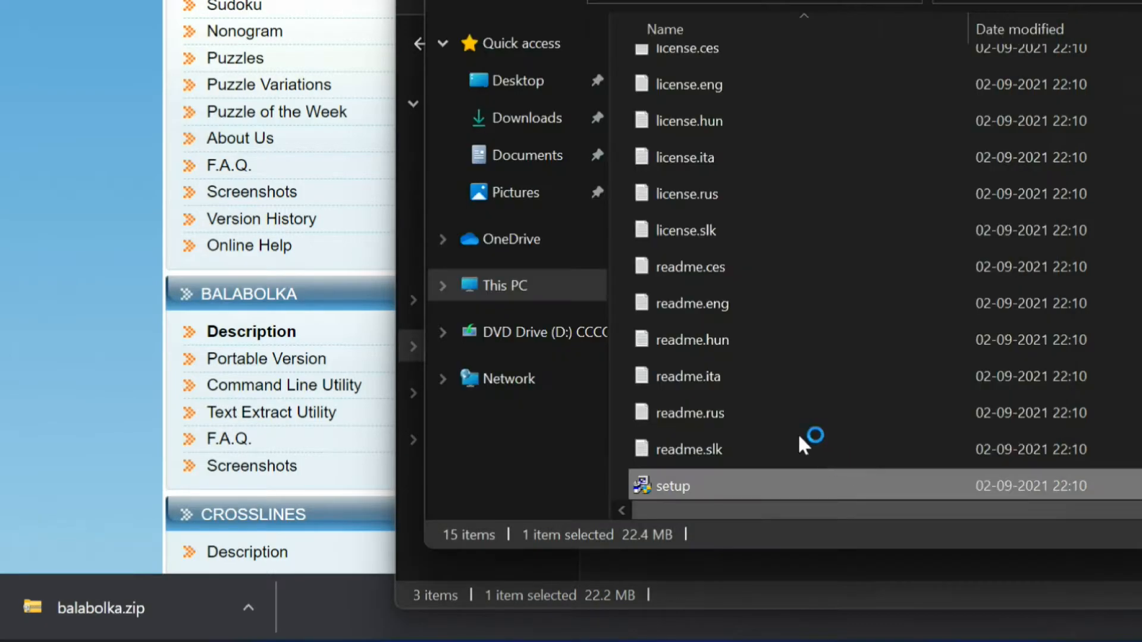
double_click(667, 485)
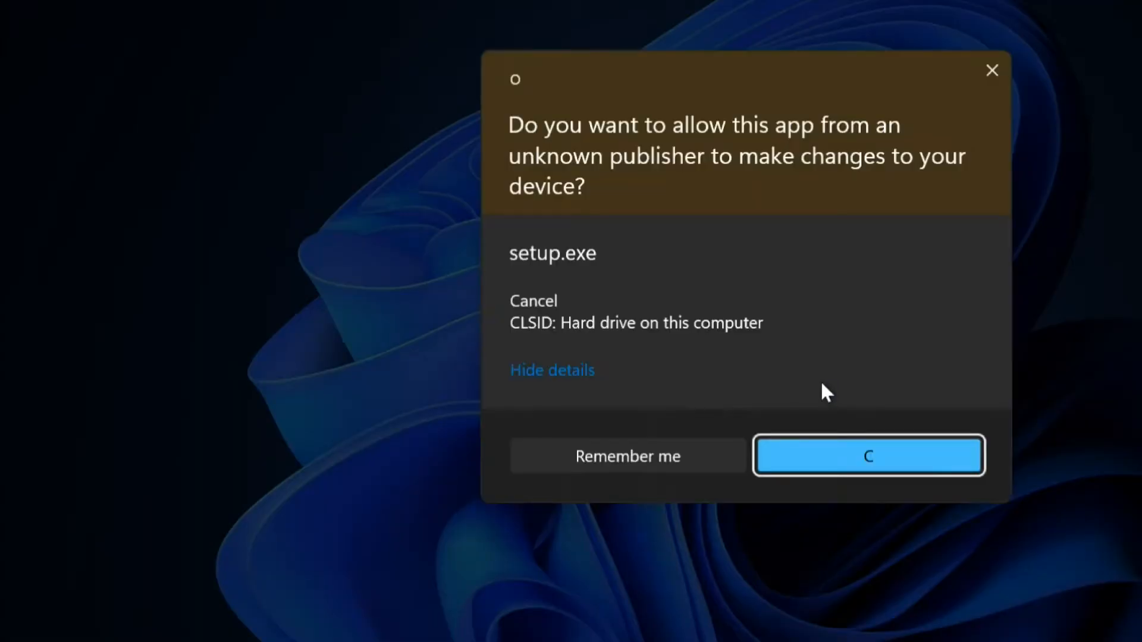
mouse_move(676, 465)
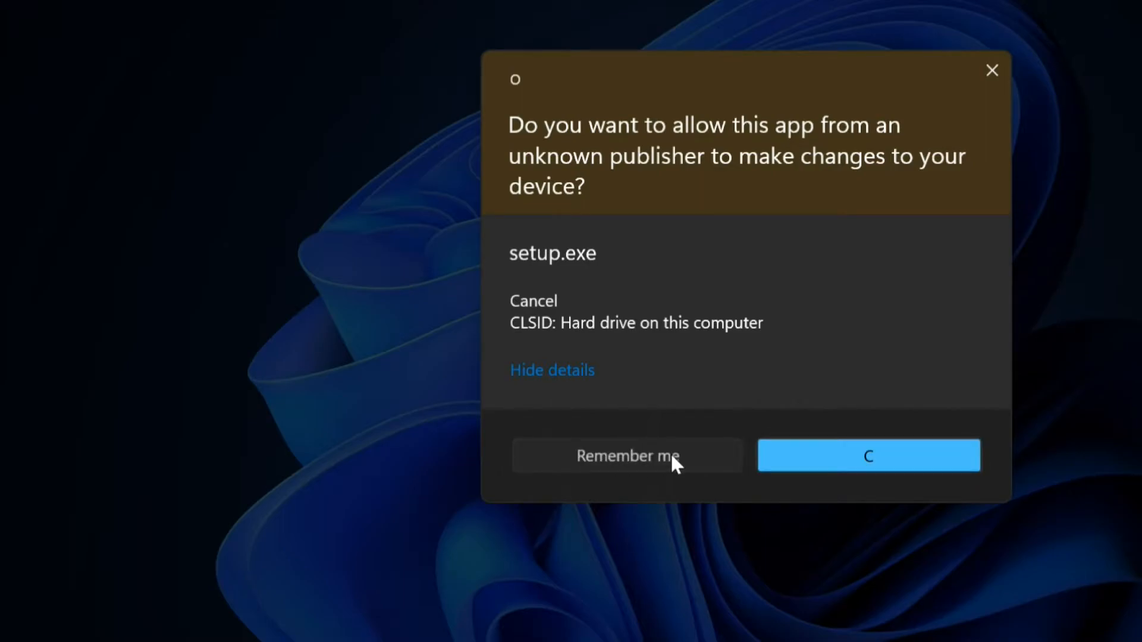
left_click(867, 455)
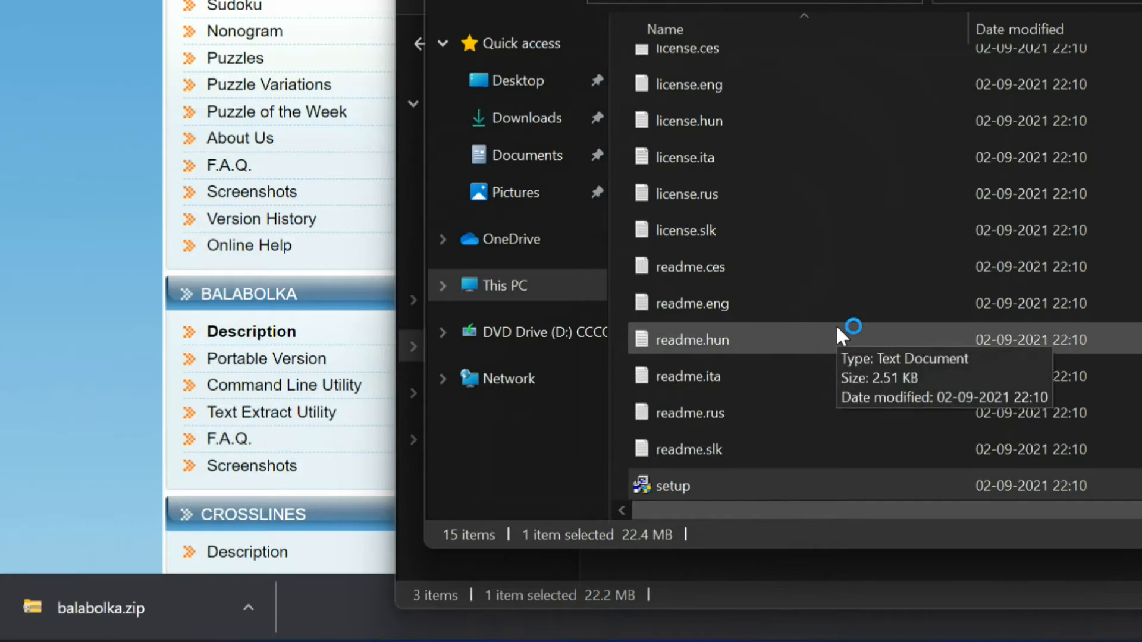
- Install Balabolka in English, default folder, desktop icon on, 'Launch Balabolka now' unticked, and finish
double_click(673, 485)
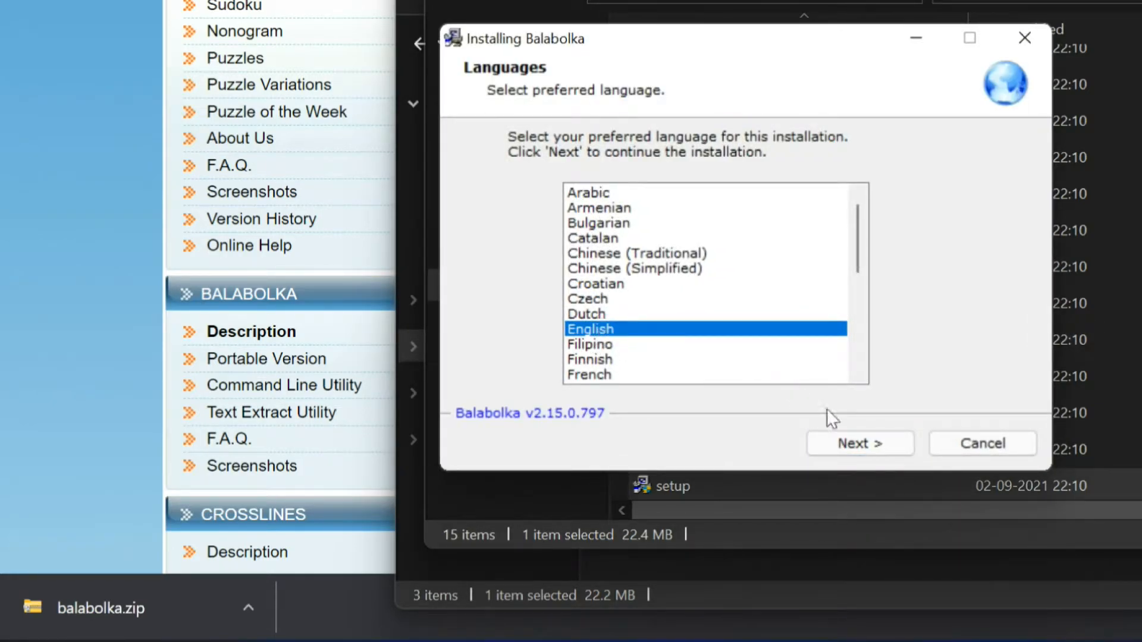
left_click(858, 444)
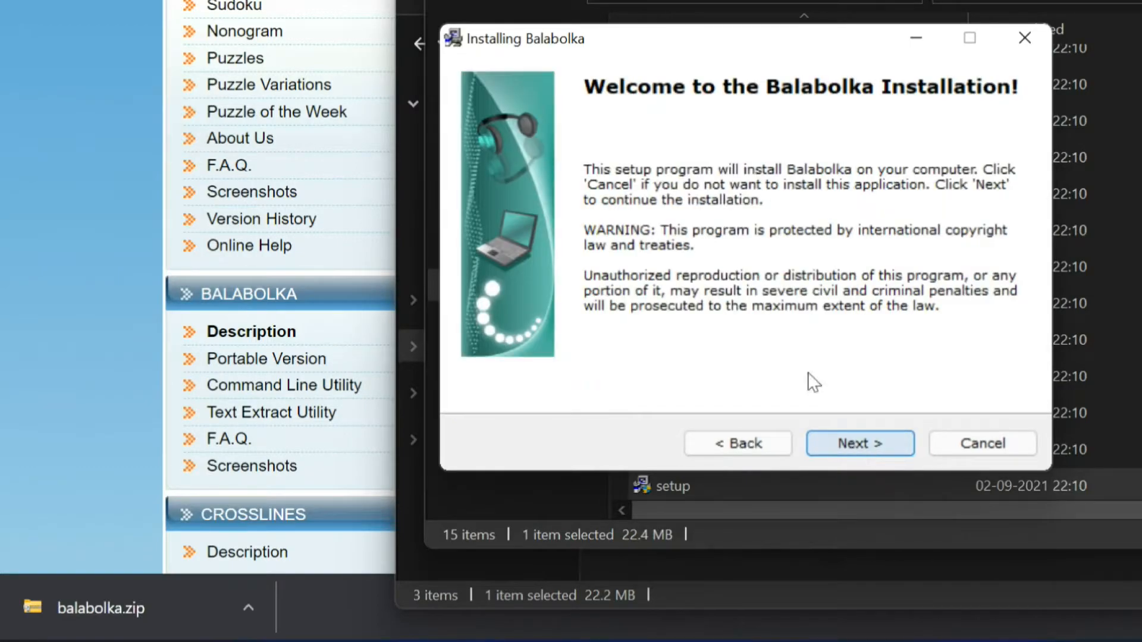
left_click(859, 444)
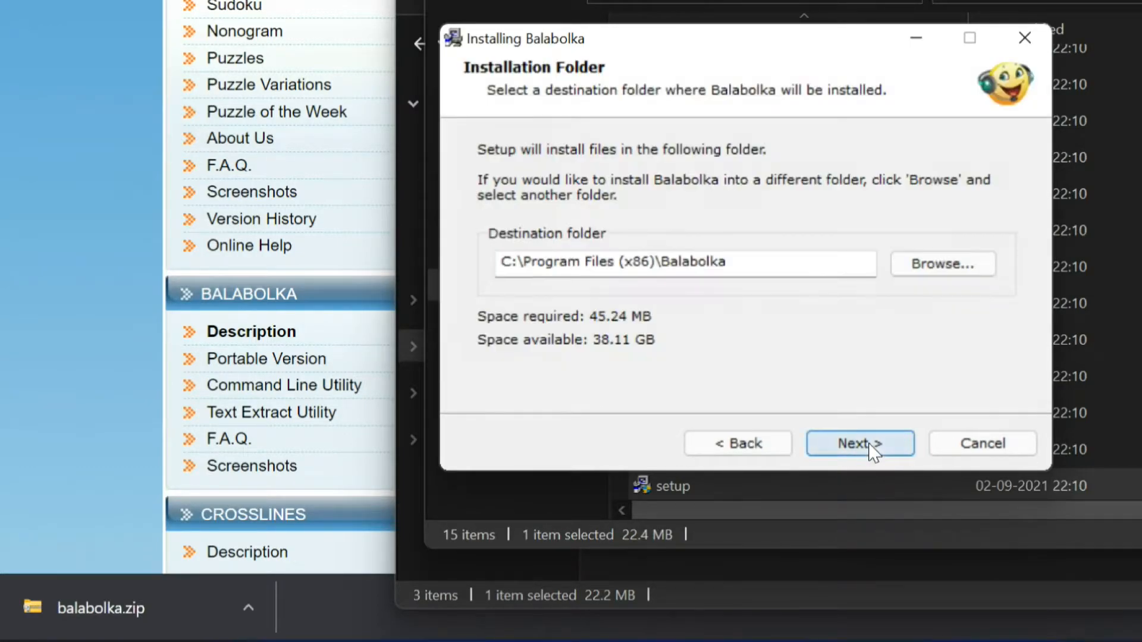
left_click(859, 444)
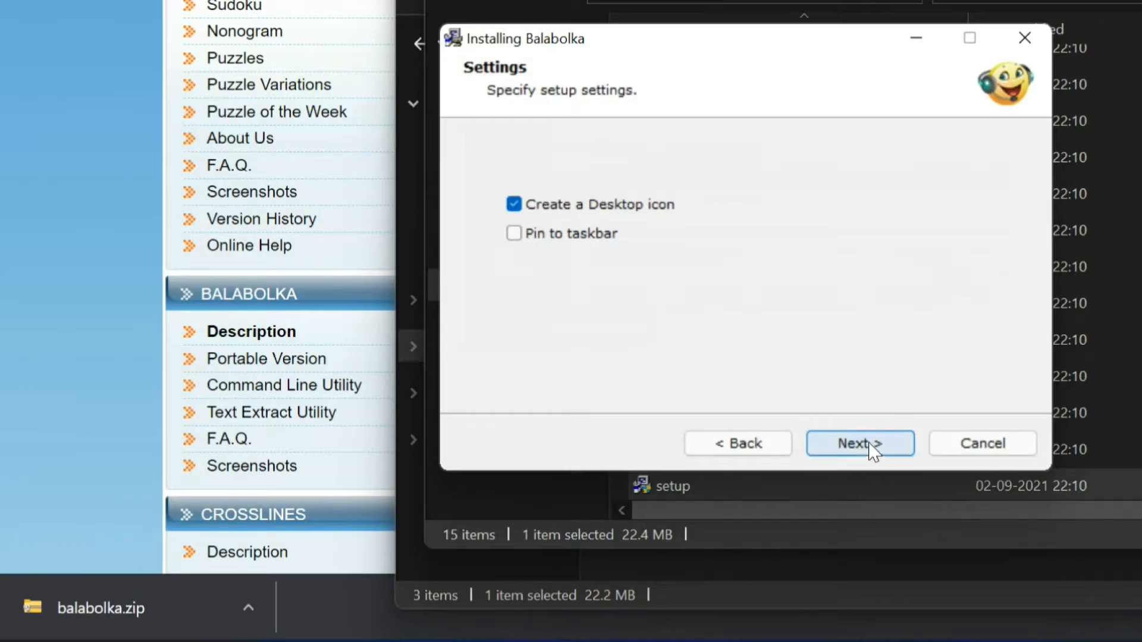
mouse_move(859, 421)
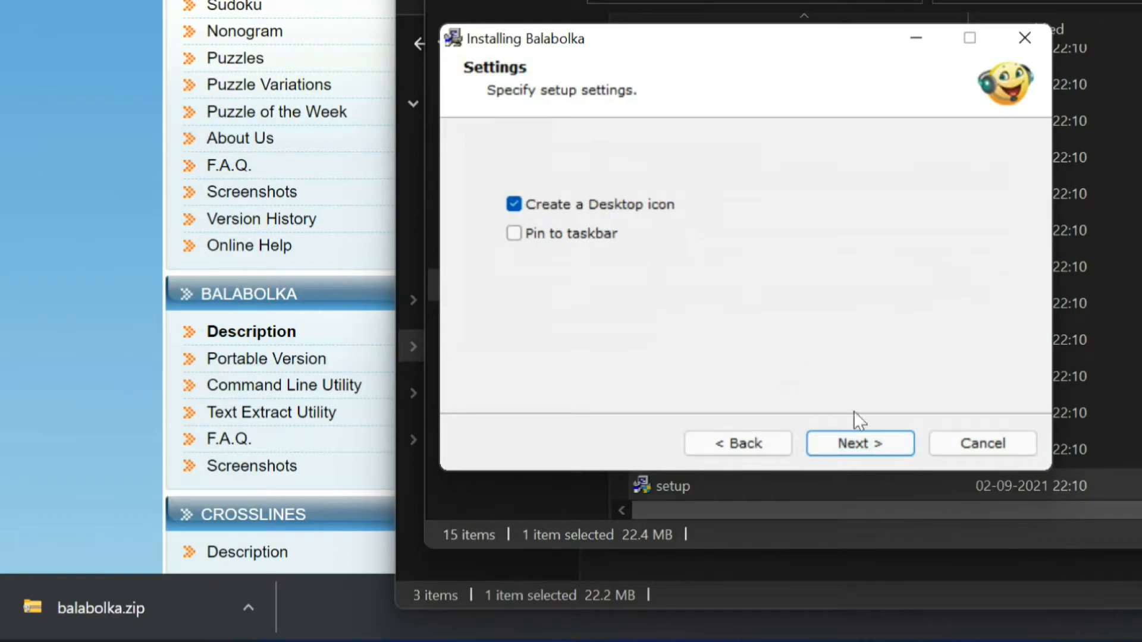
left_click(859, 444)
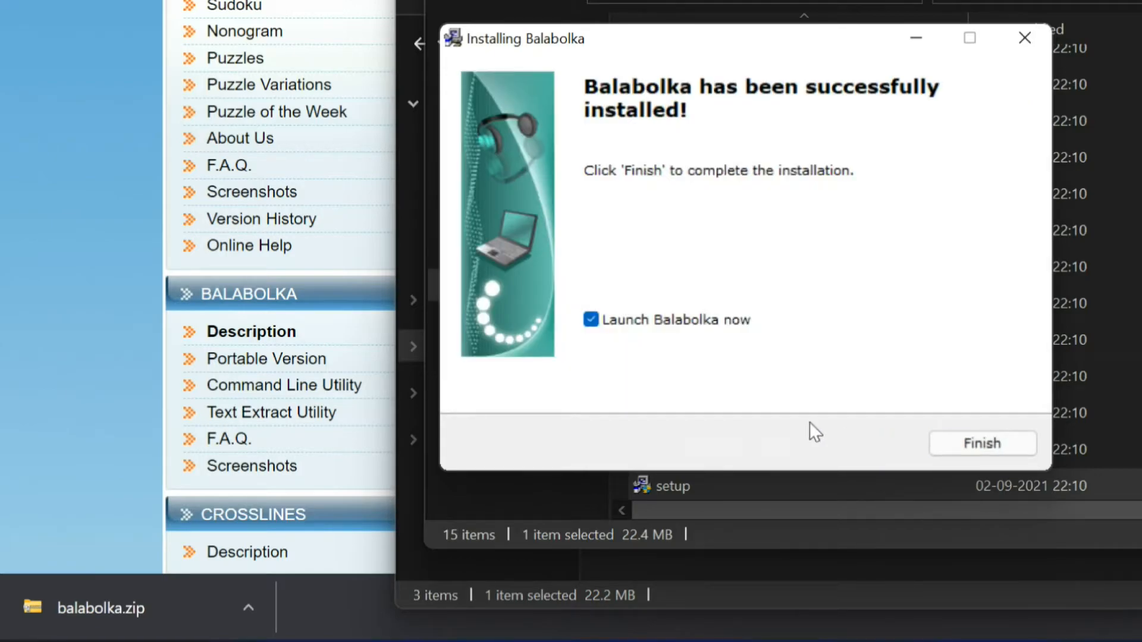
left_click(591, 320)
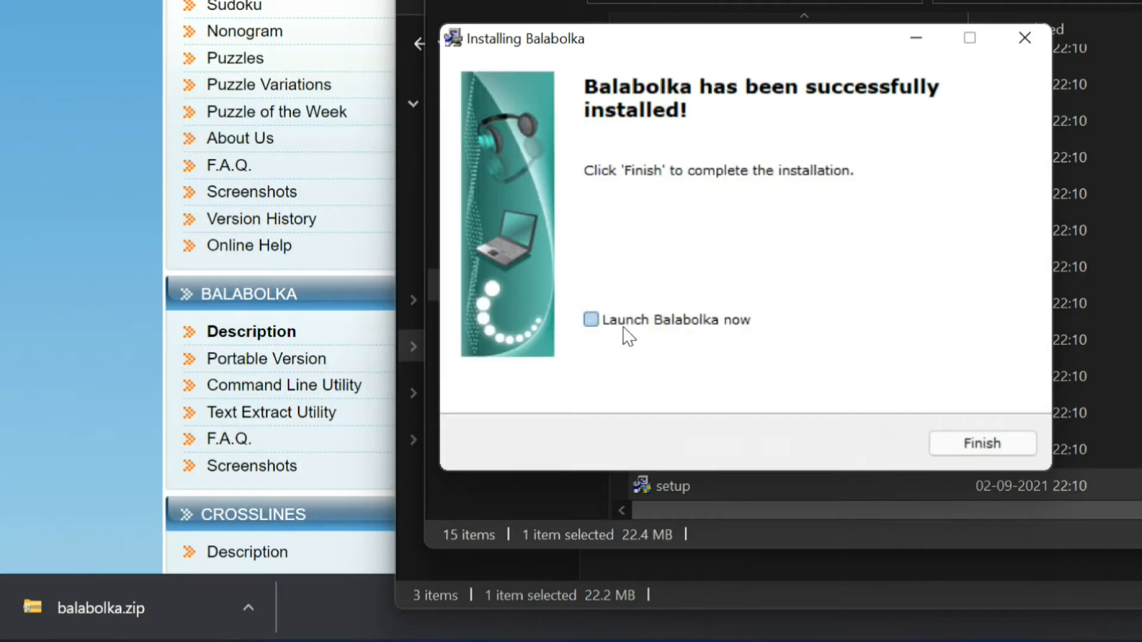
left_click(981, 444)
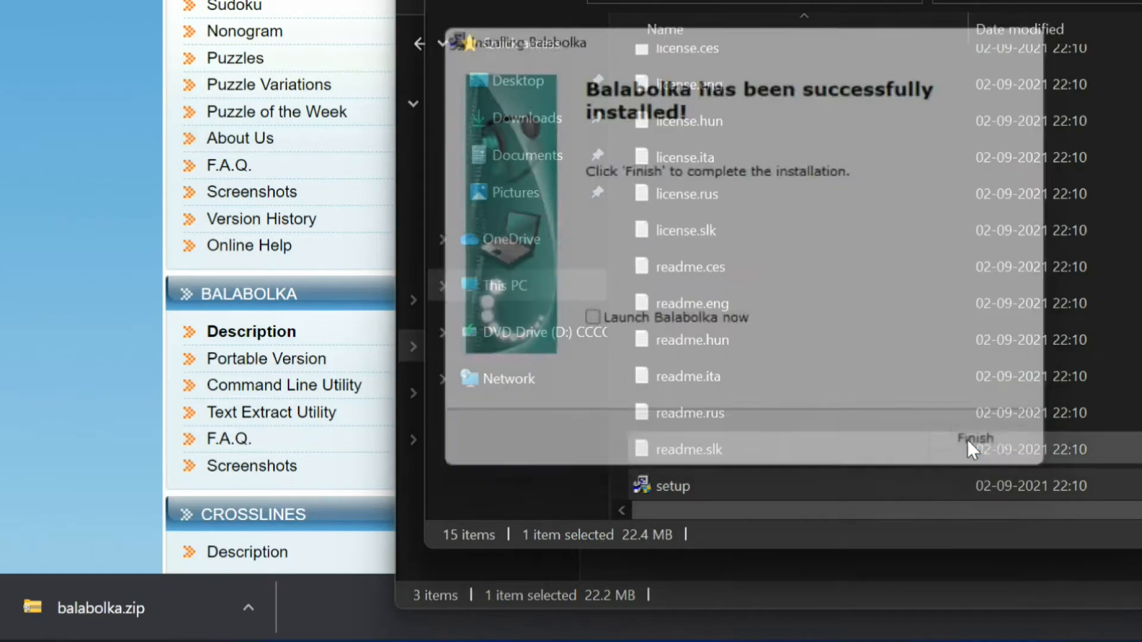
- Start Balabolka from its desktop shortcut and keep the Microsoft Hazel UK English voice
left_click(974, 438)
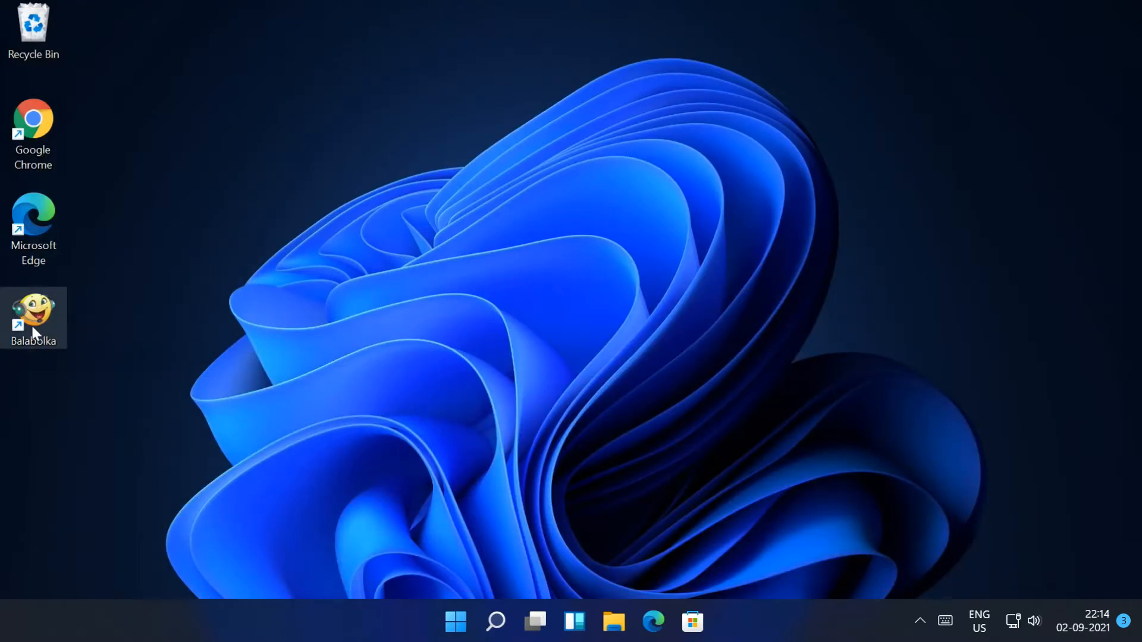
mouse_move(352, 320)
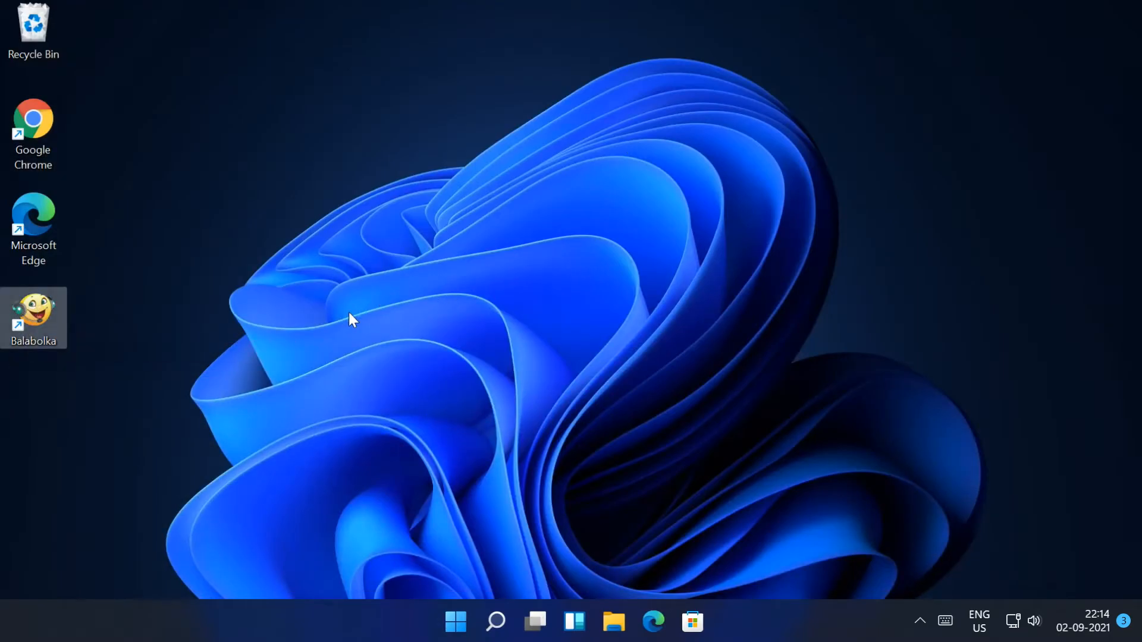
double_click(33, 318)
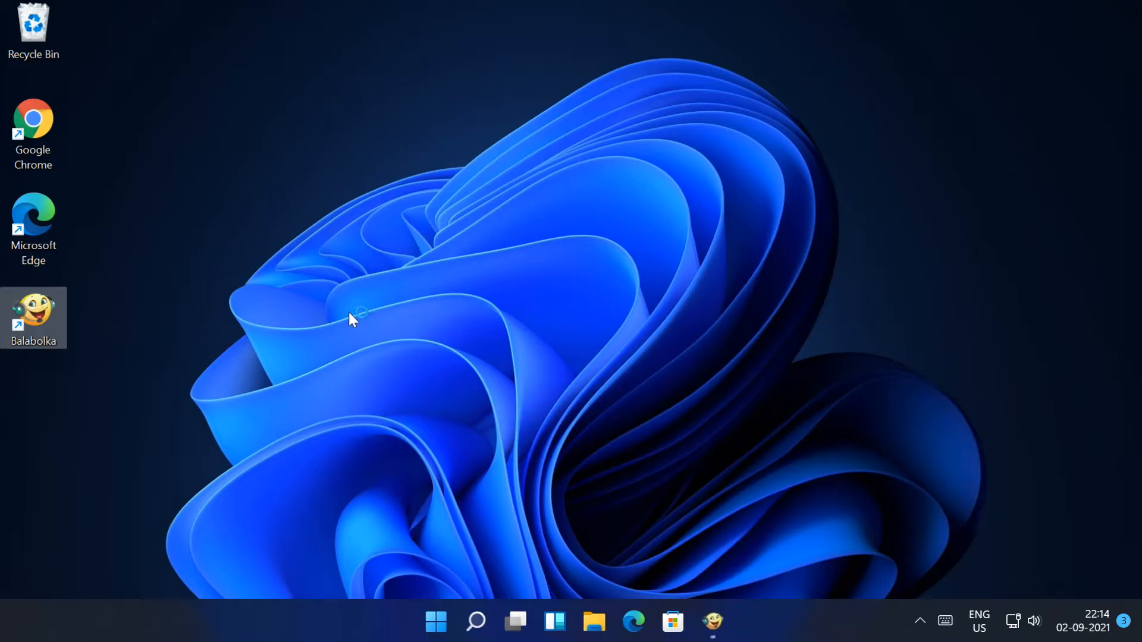
double_click(33, 318)
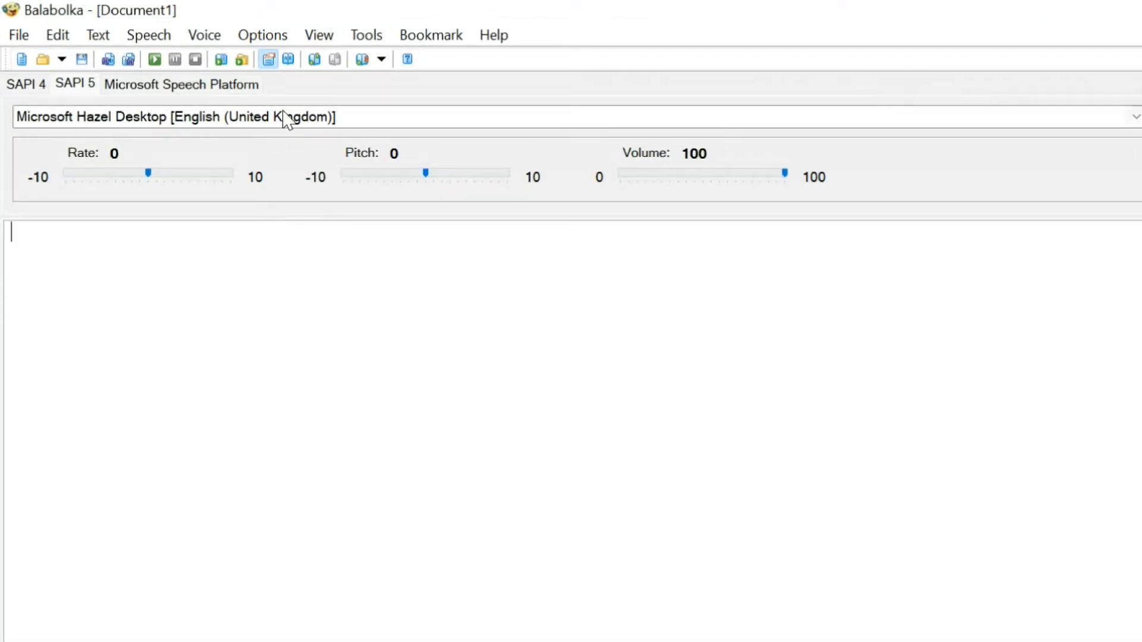
left_click(1130, 117)
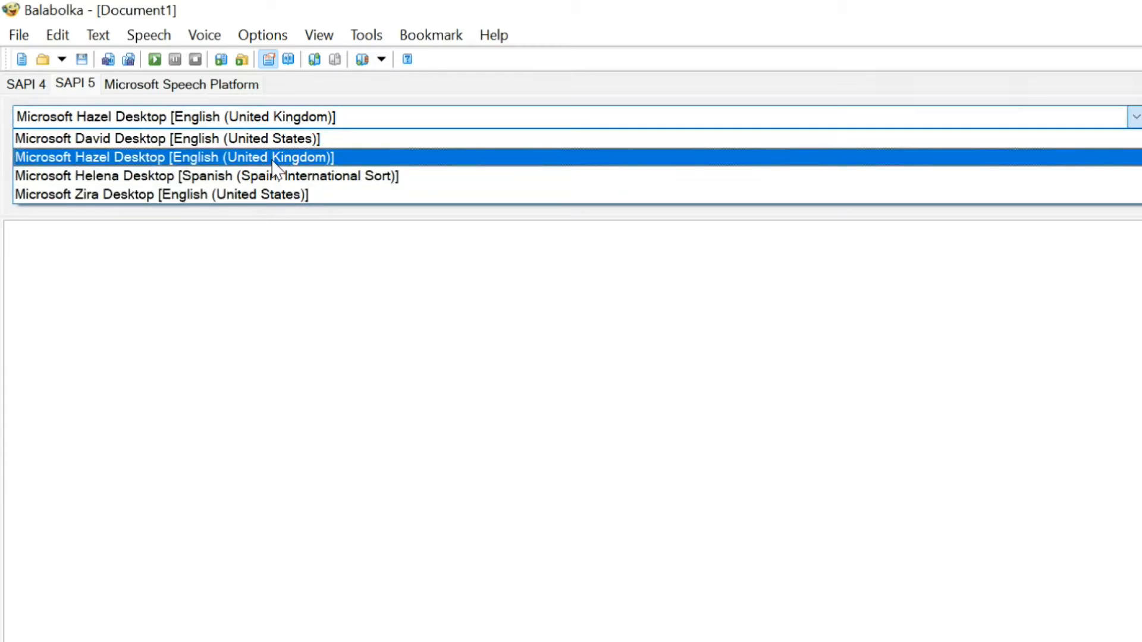
left_click(175, 157)
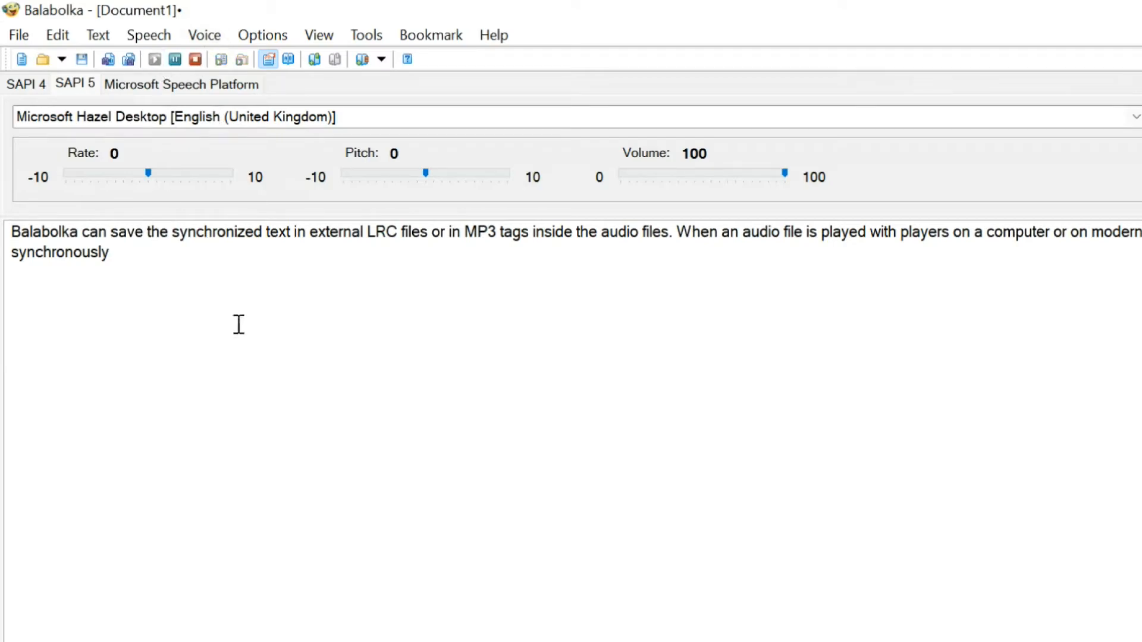
- Paste the synchronized-text paragraph, have Hazel read it aloud, then stop playback
double_click(216, 232)
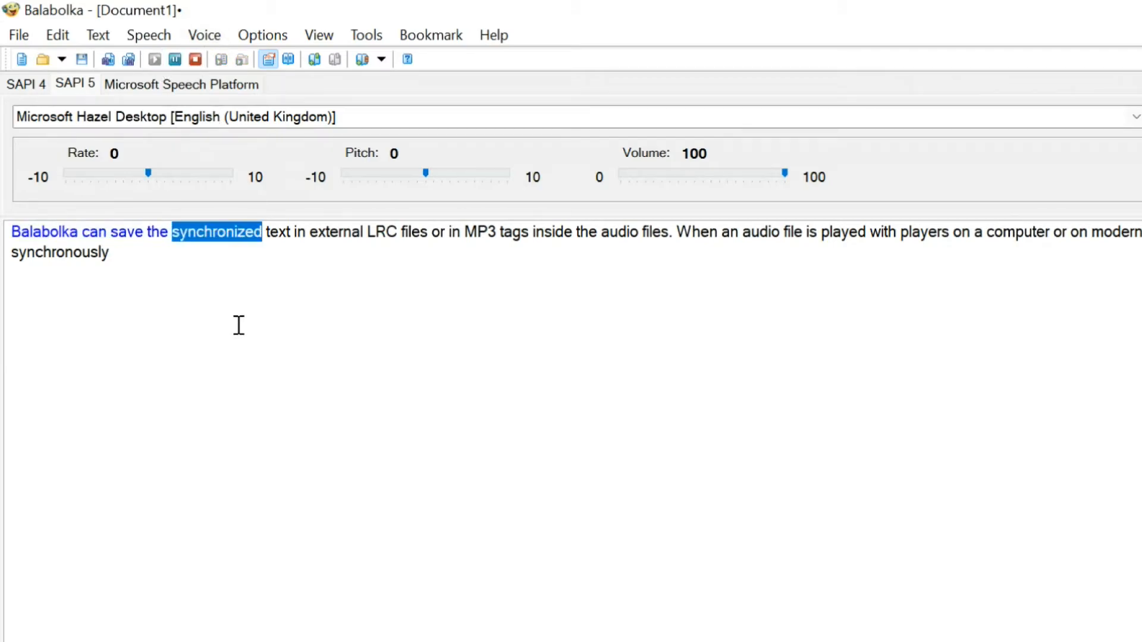
double_click(336, 232)
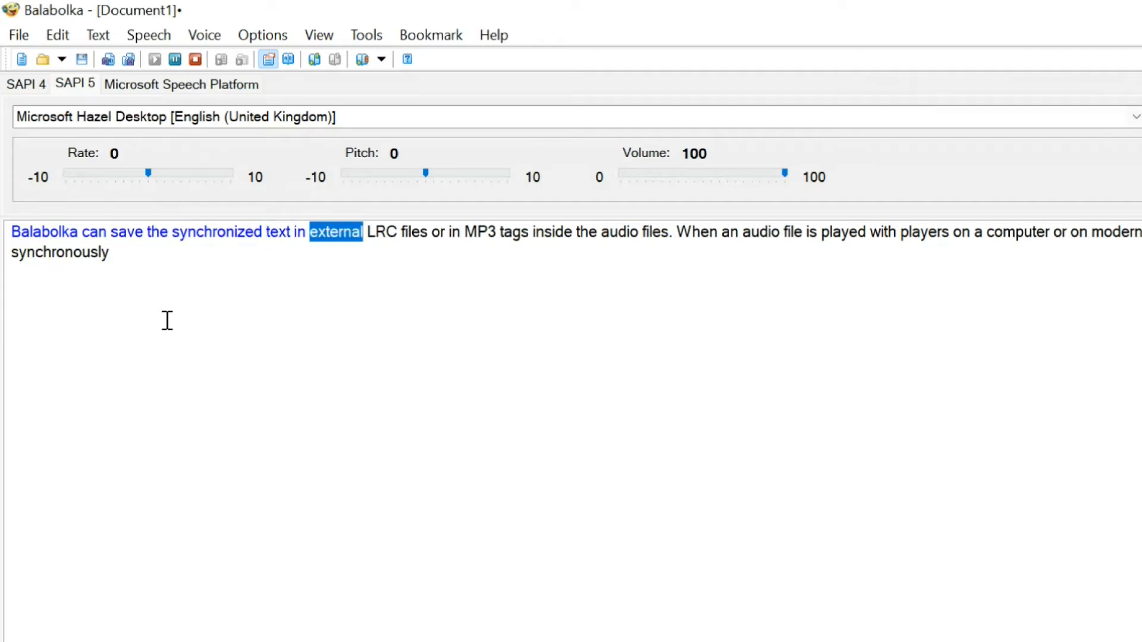
double_click(478, 232)
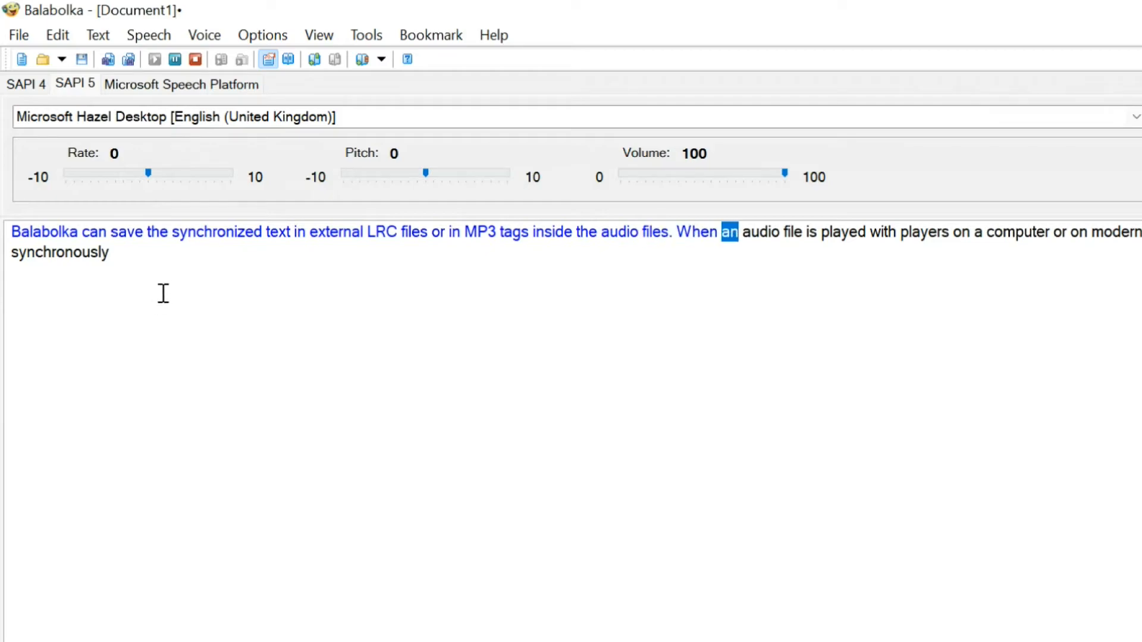
left_click(193, 60)
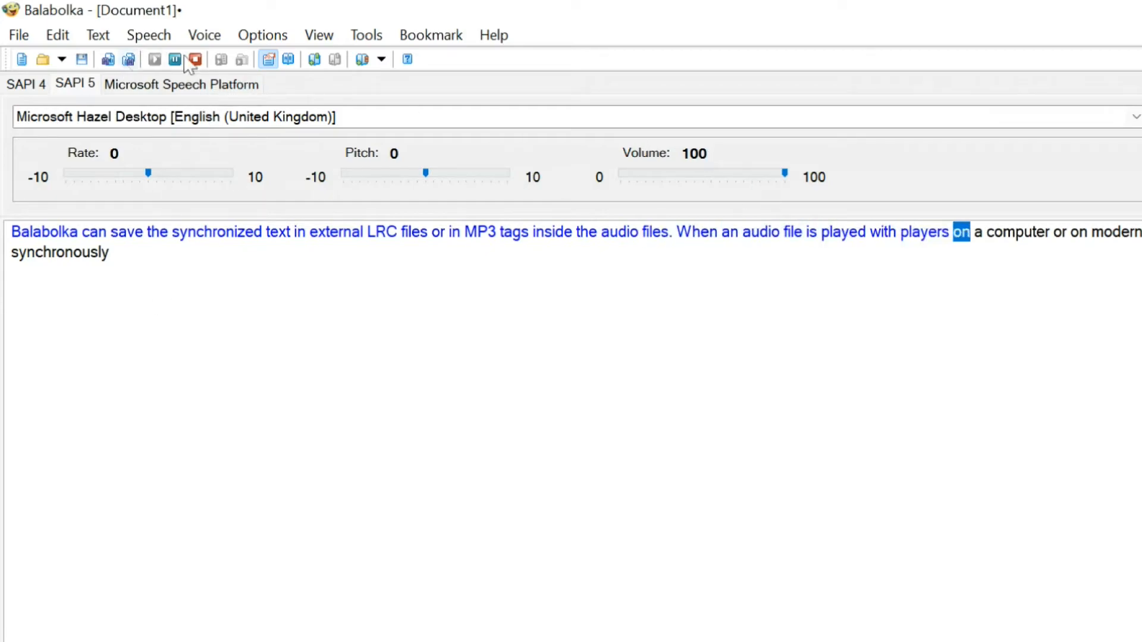
left_click(193, 59)
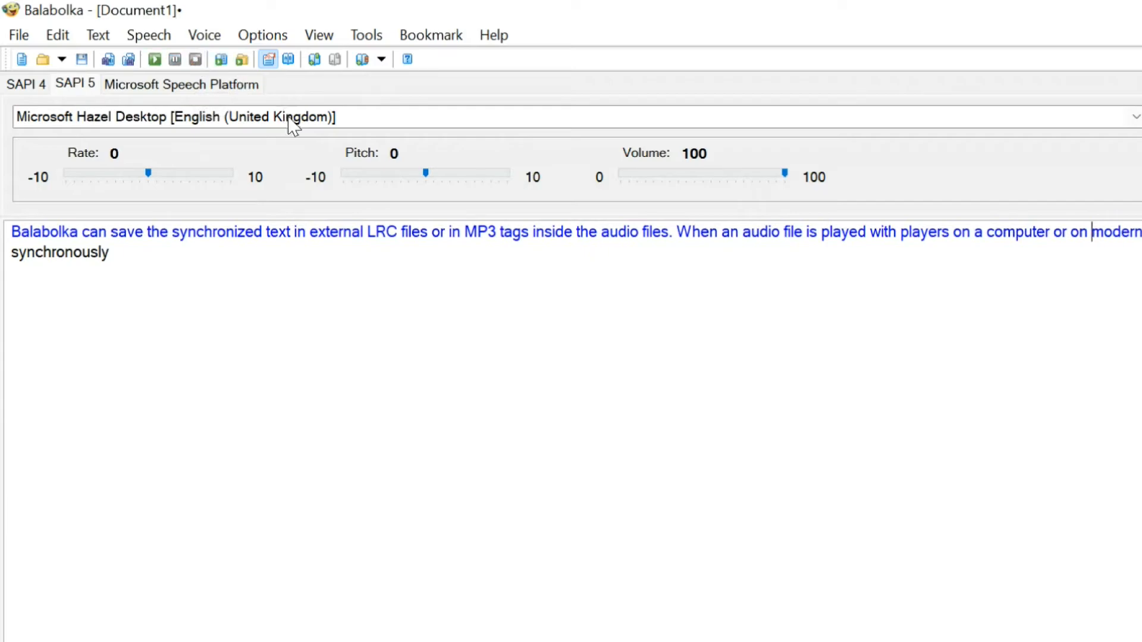
left_click(1134, 117)
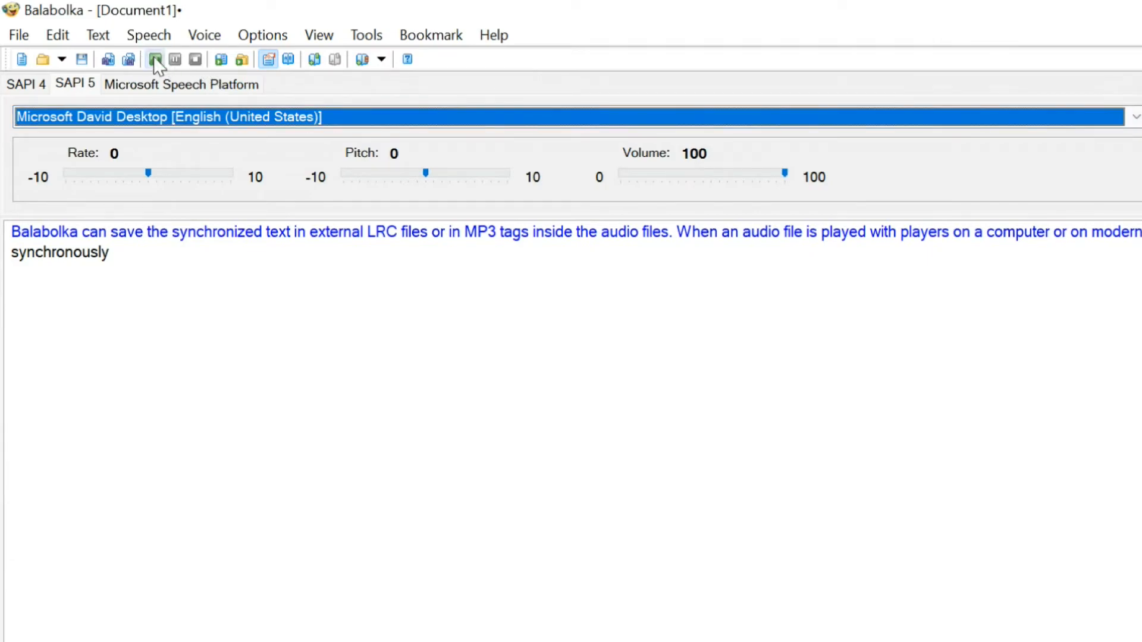
- Read the paragraph with David, then Helena Spanish, and leave Zira US English selected
left_click(154, 60)
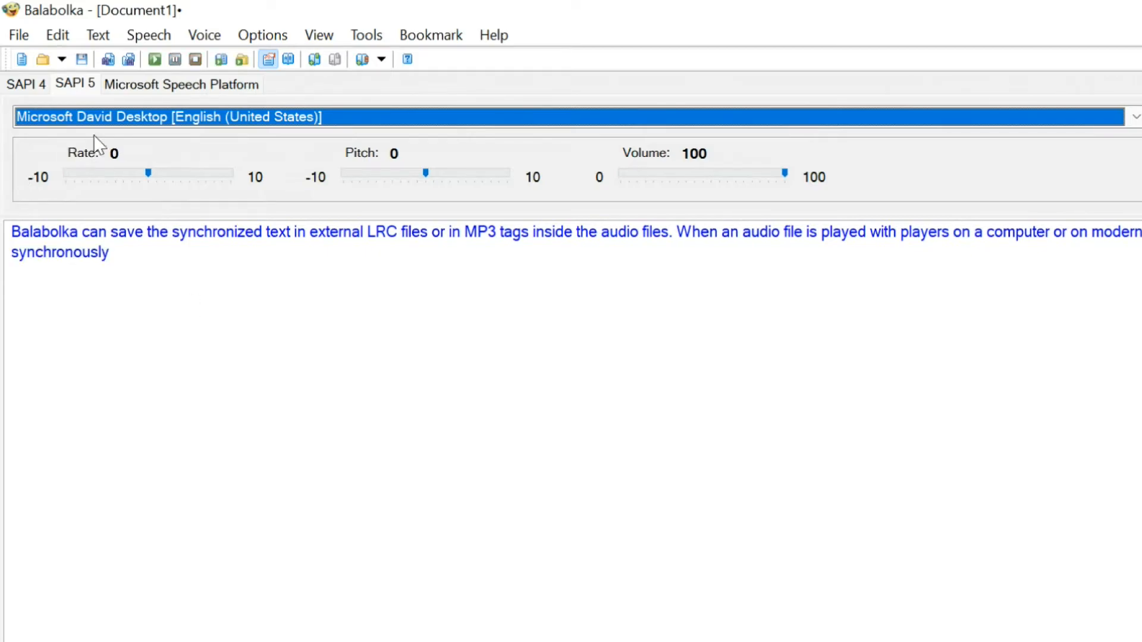
left_click(1133, 116)
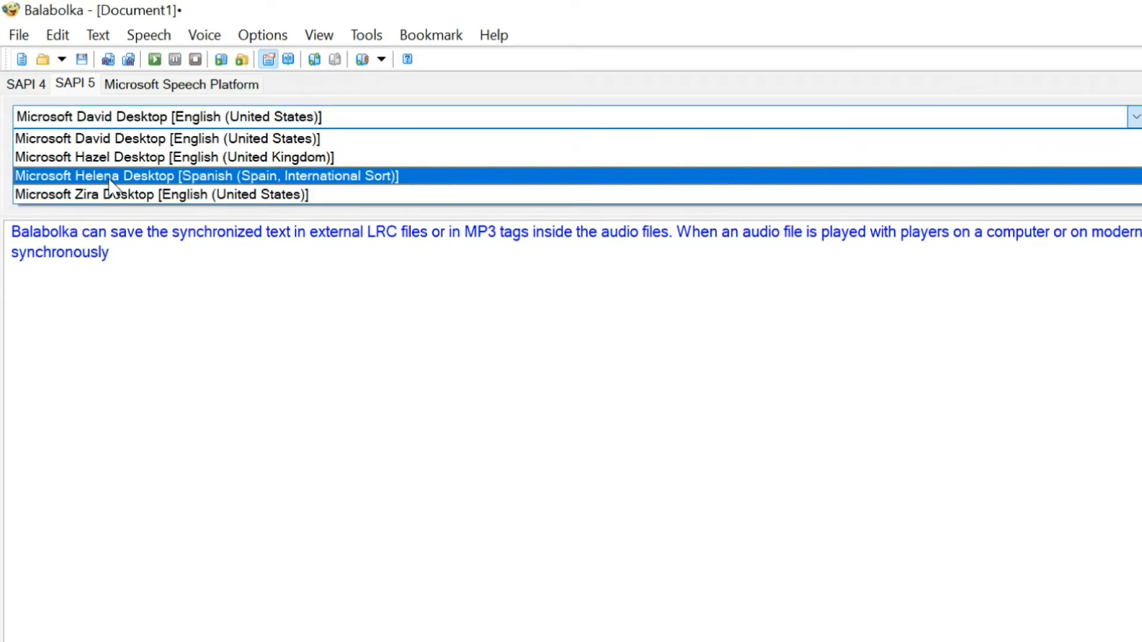
left_click(209, 176)
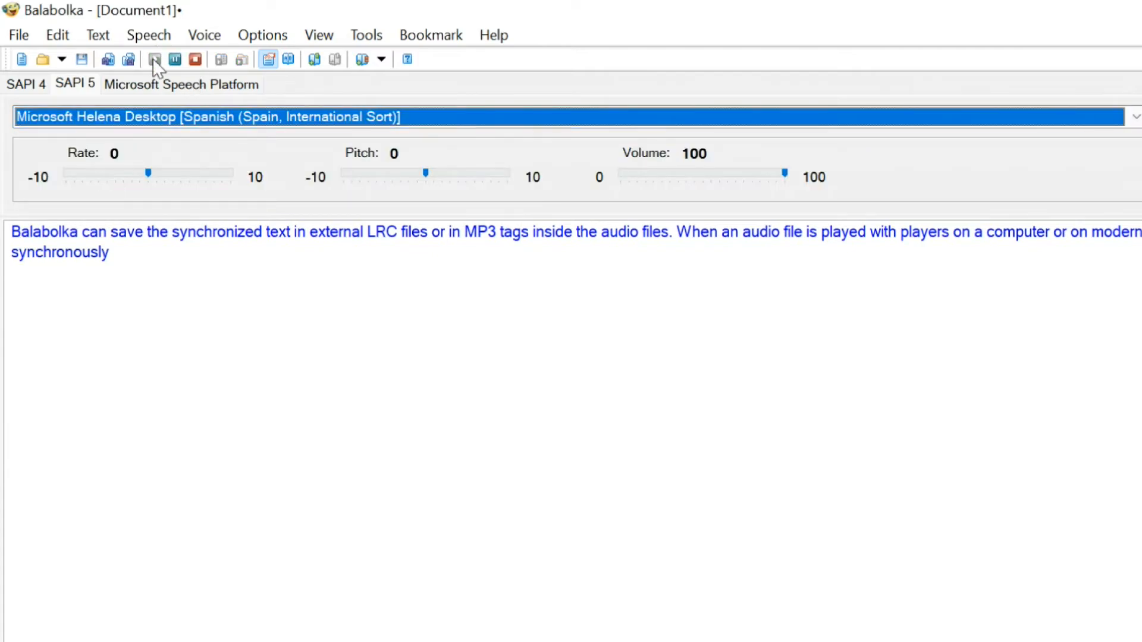
double_click(277, 232)
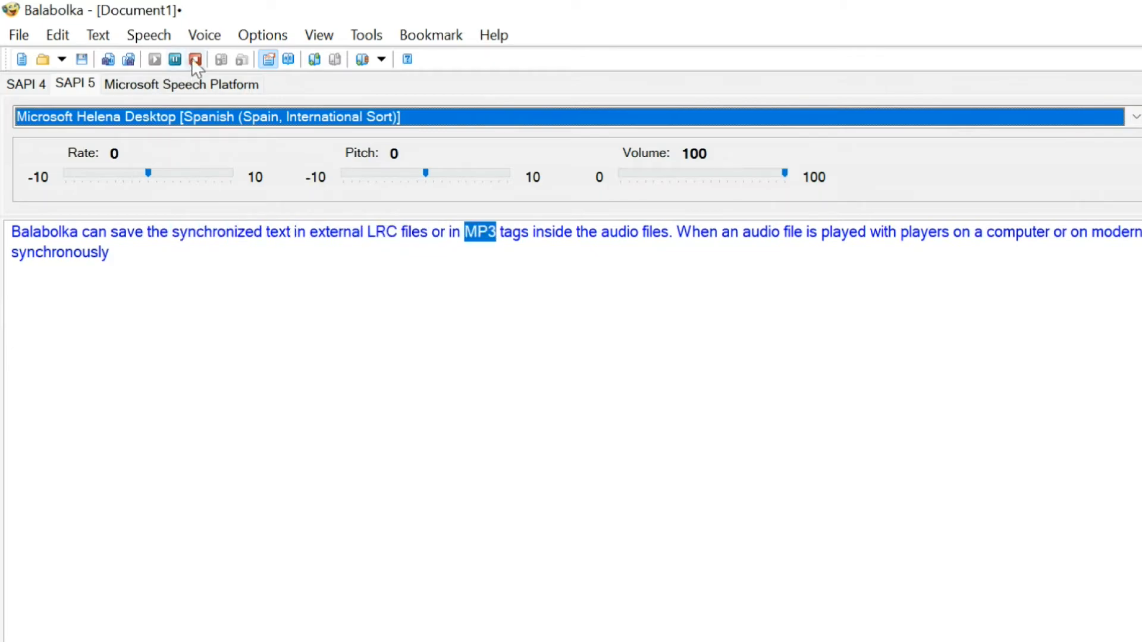
left_click(1133, 117)
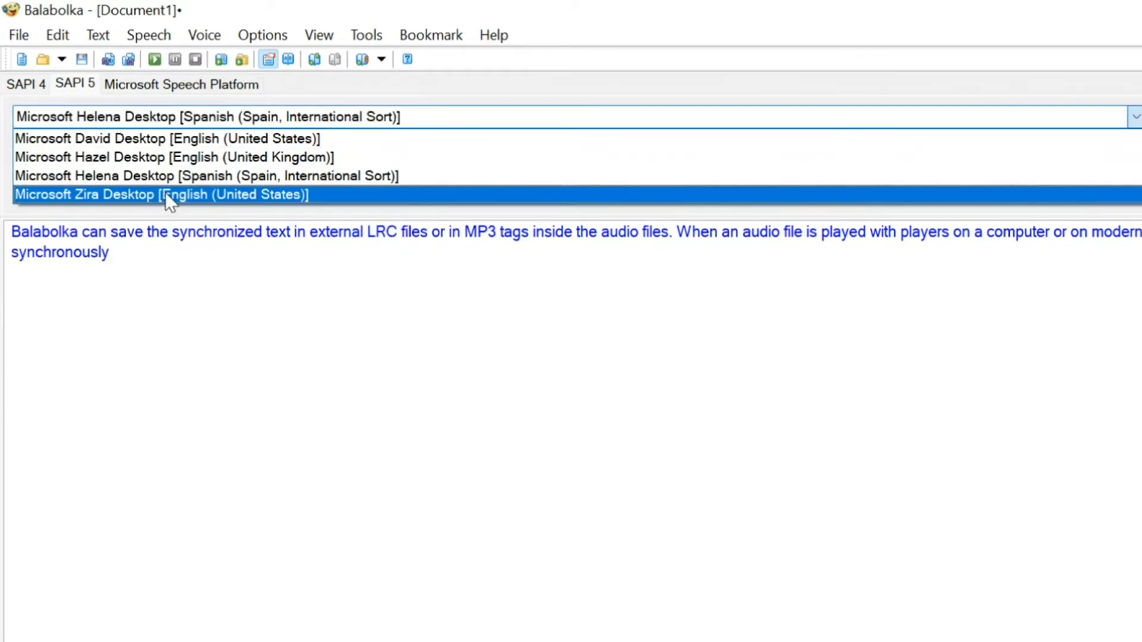
left_click(162, 194)
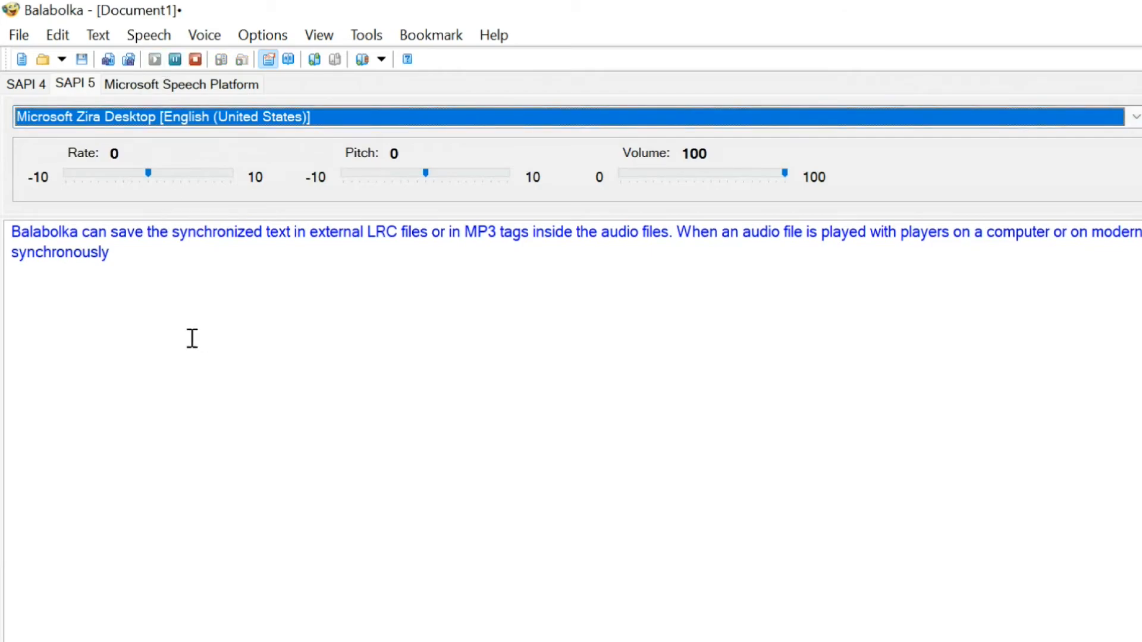
double_click(653, 232)
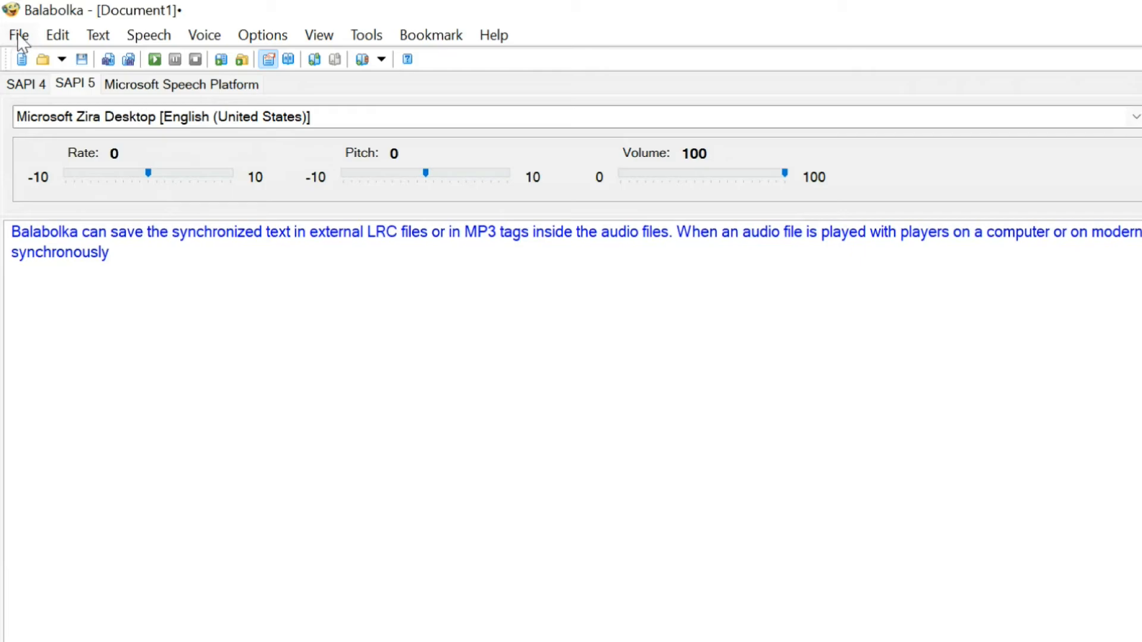
- Prepare Save Audio File to Desktop as MP3 Format Sound named 'Balabolka test'
left_click(17, 35)
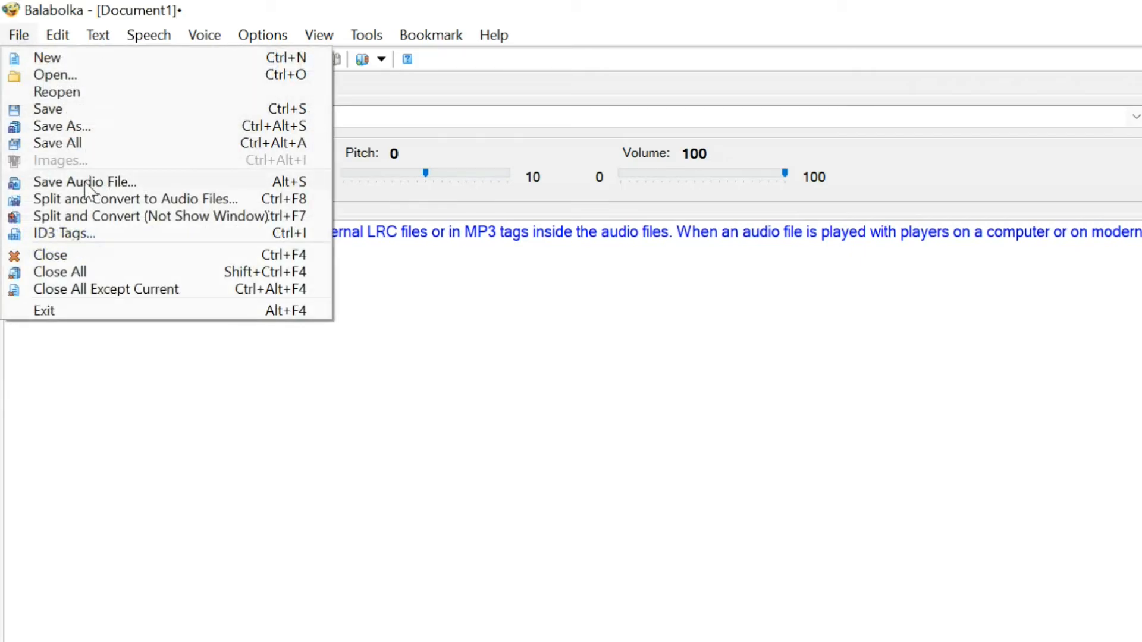
mouse_move(125, 190)
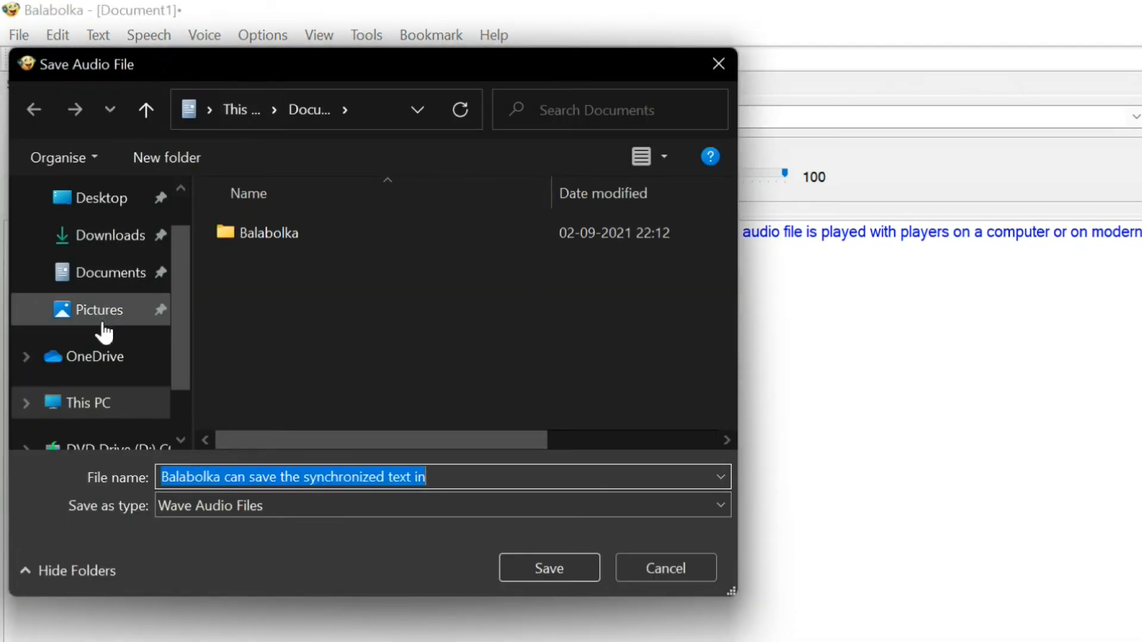
left_click(96, 198)
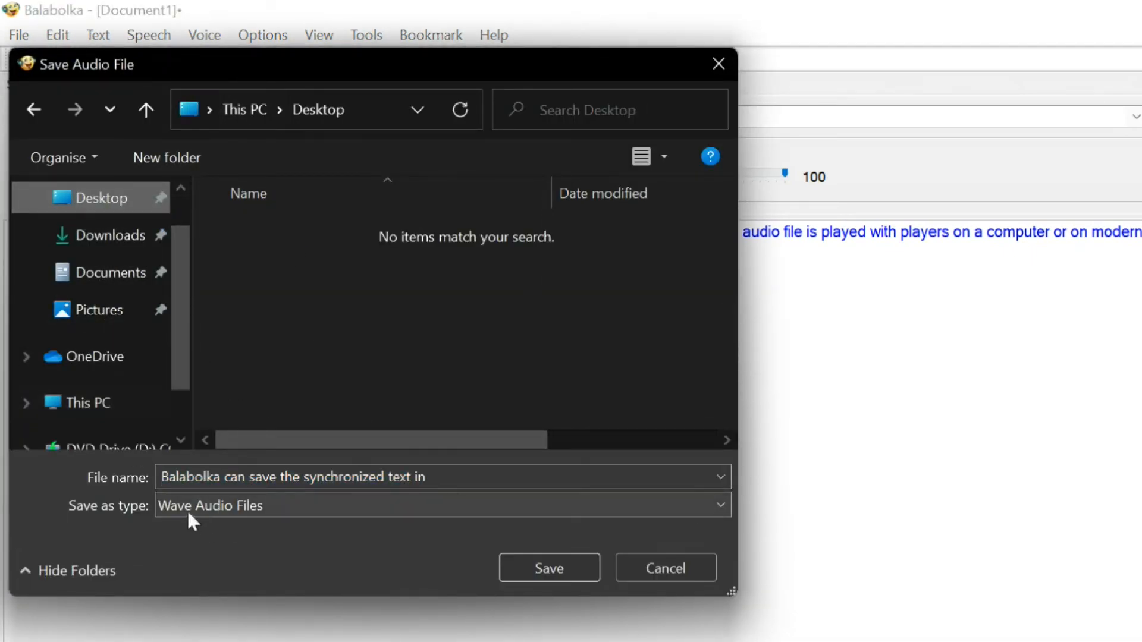
left_click(441, 504)
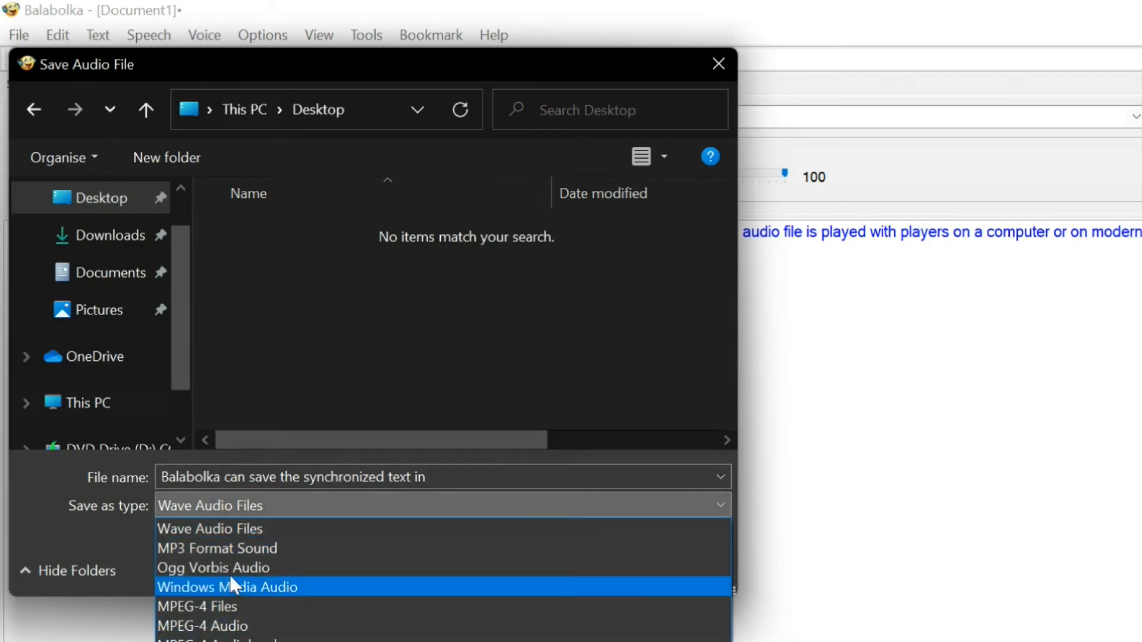
left_click(217, 547)
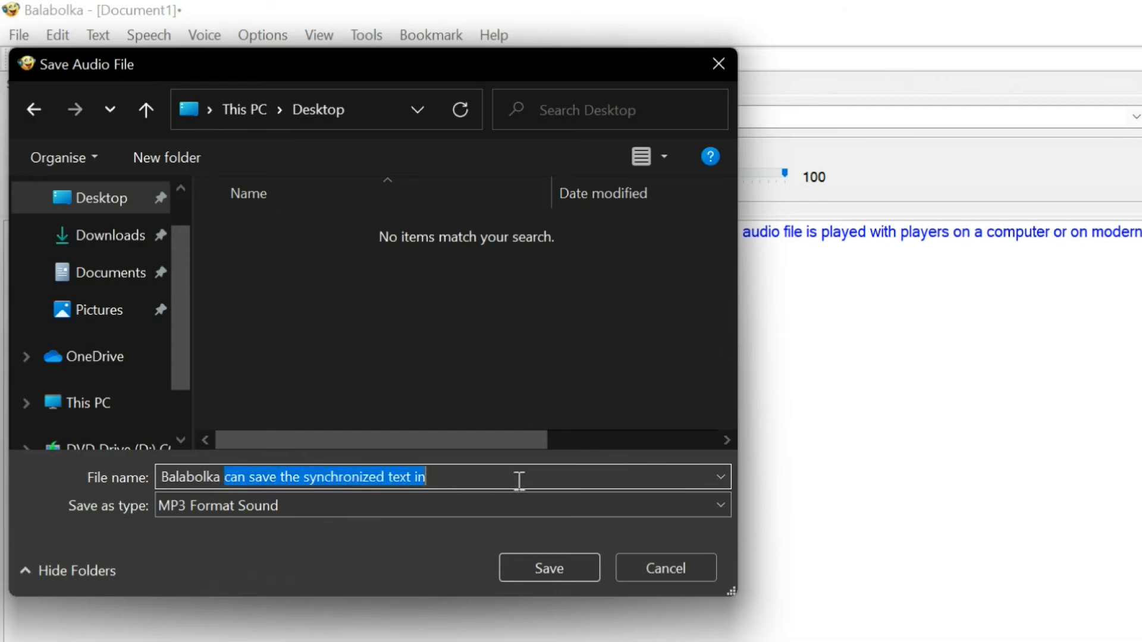
type("Balabolka test")
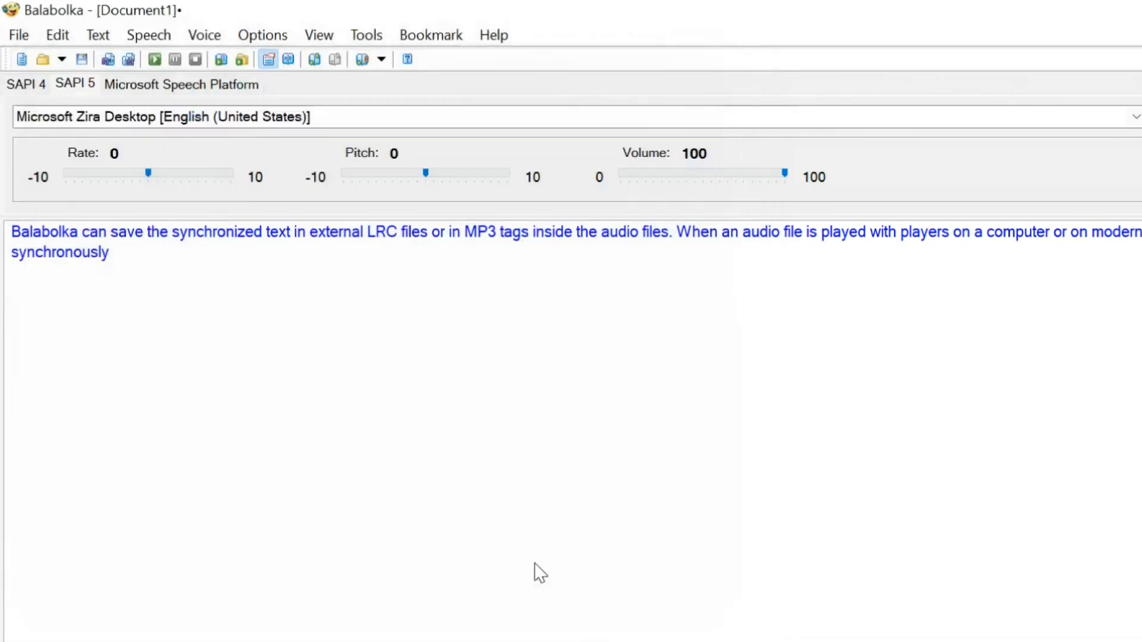
- Save the MP3, close Balabolka without saving Document1, and open Balabolka test in Groove Music
left_click(537, 564)
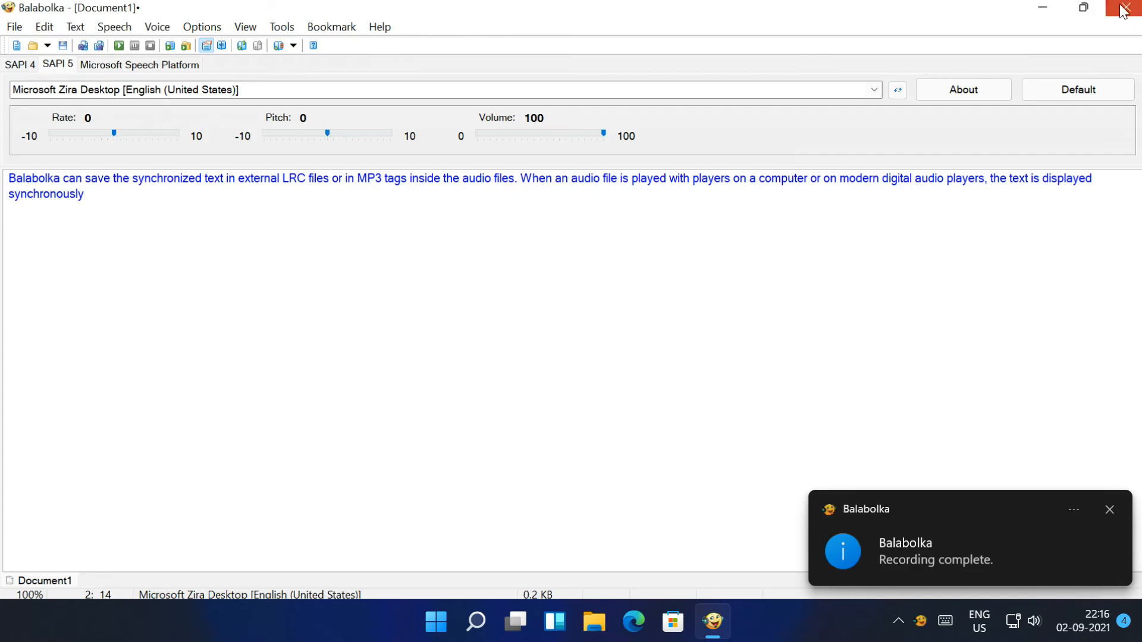
left_click(1133, 8)
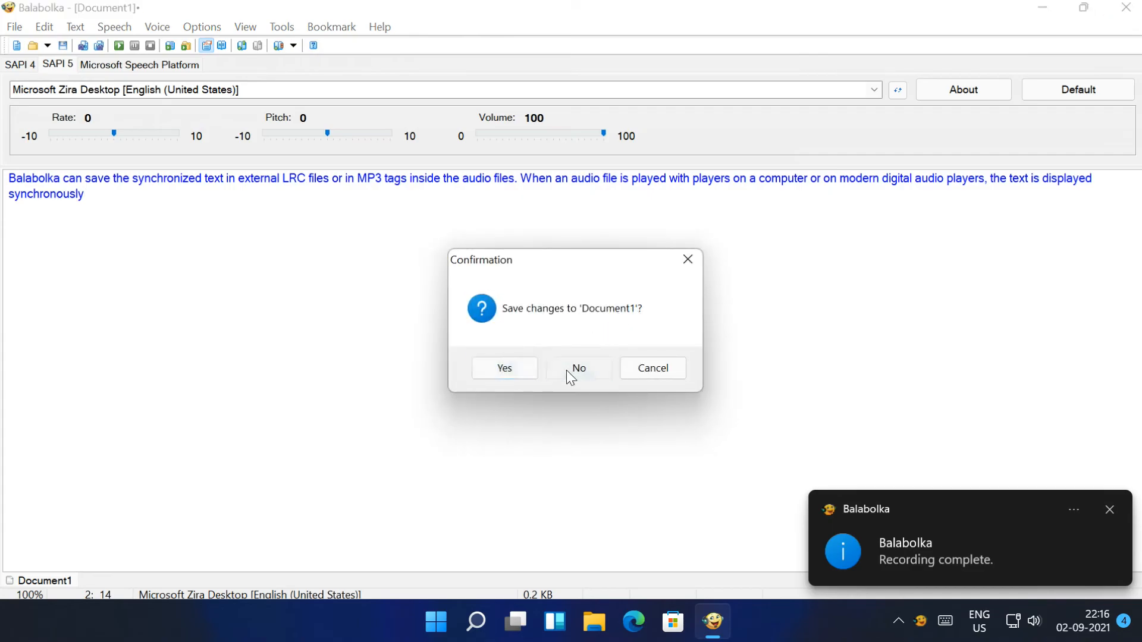
left_click(578, 367)
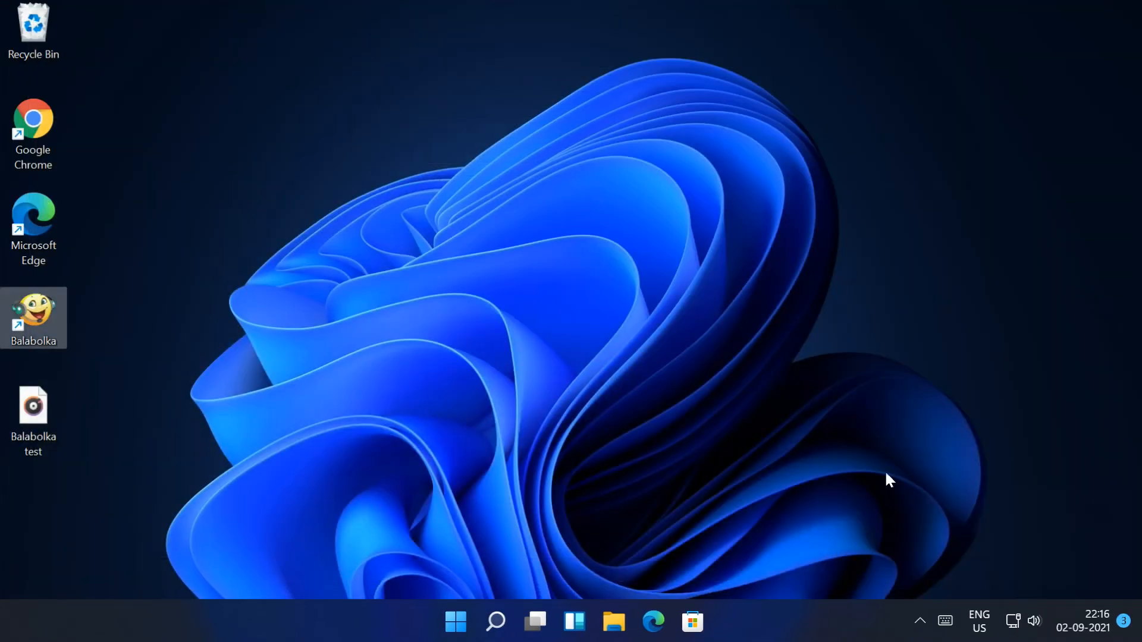
mouse_move(37, 422)
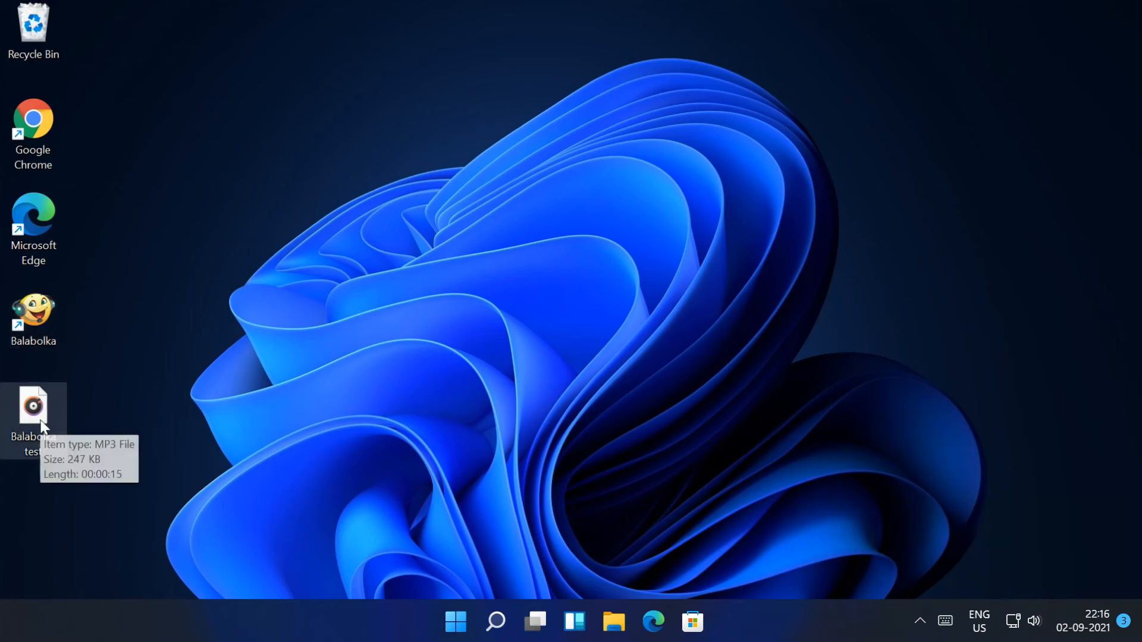
double_click(34, 405)
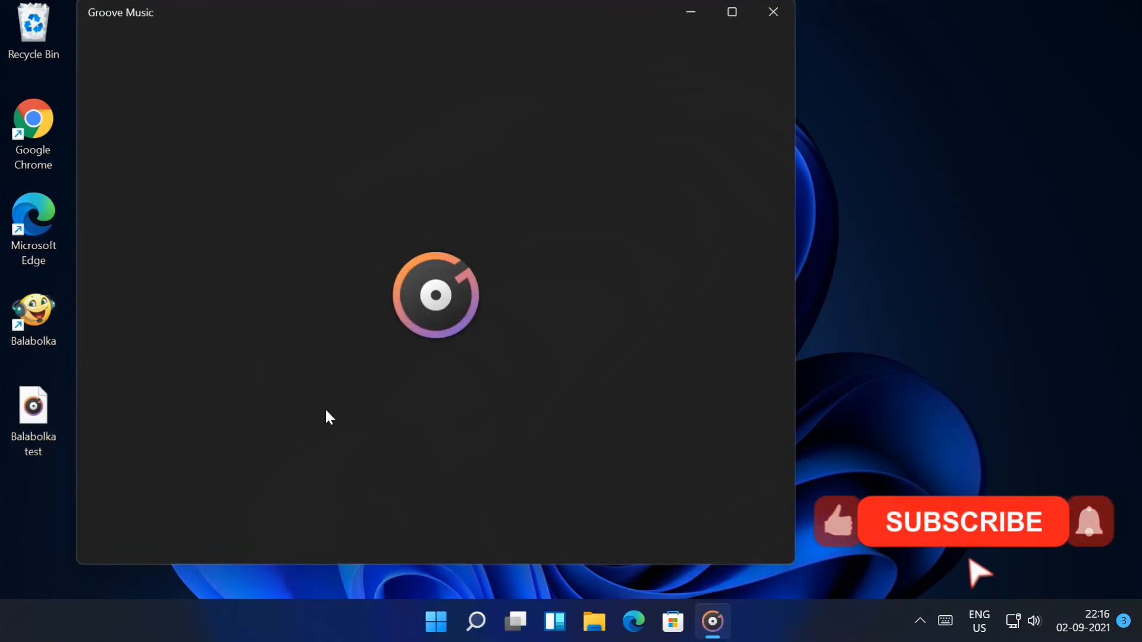